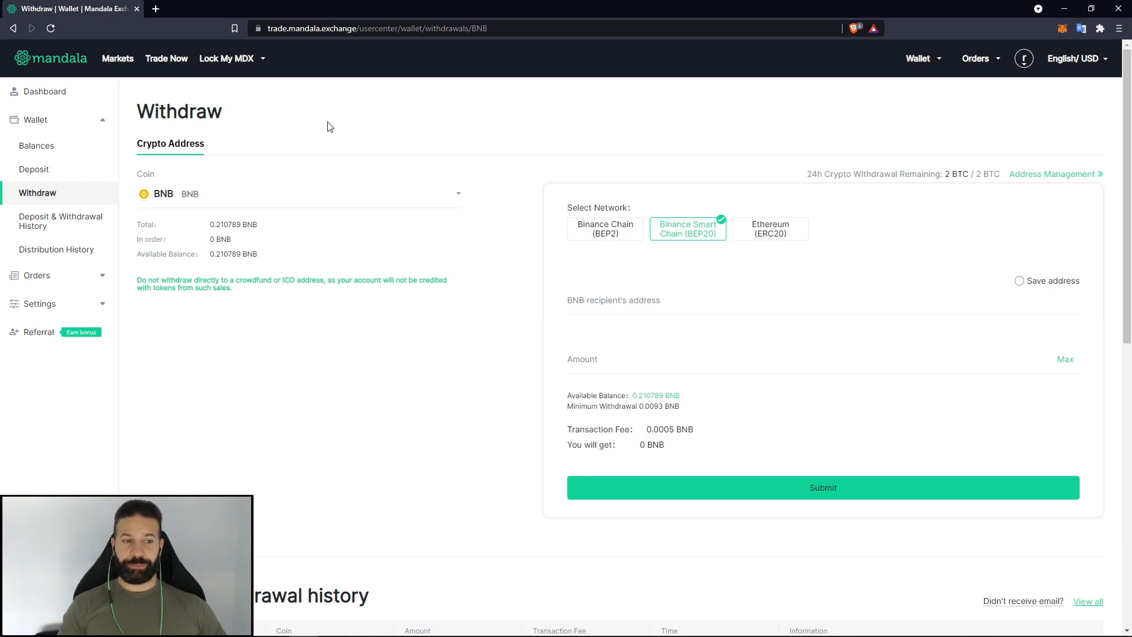
{"action": "mouse_move", "coordinate": [291, 131]}
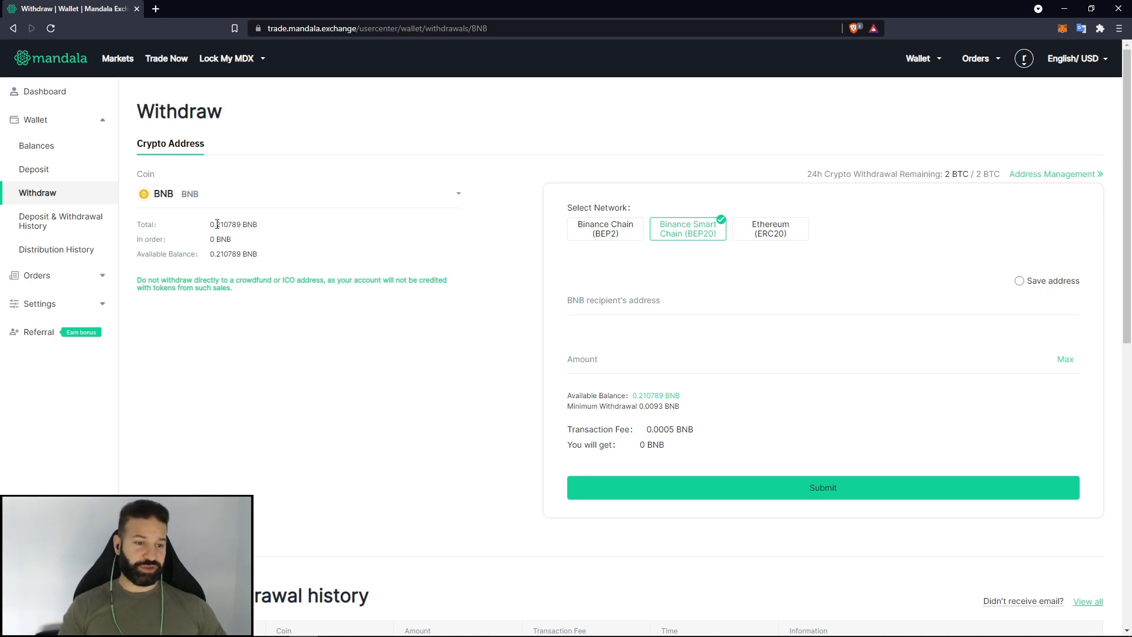
{"action": "mouse_move", "coordinate": [298, 231]}
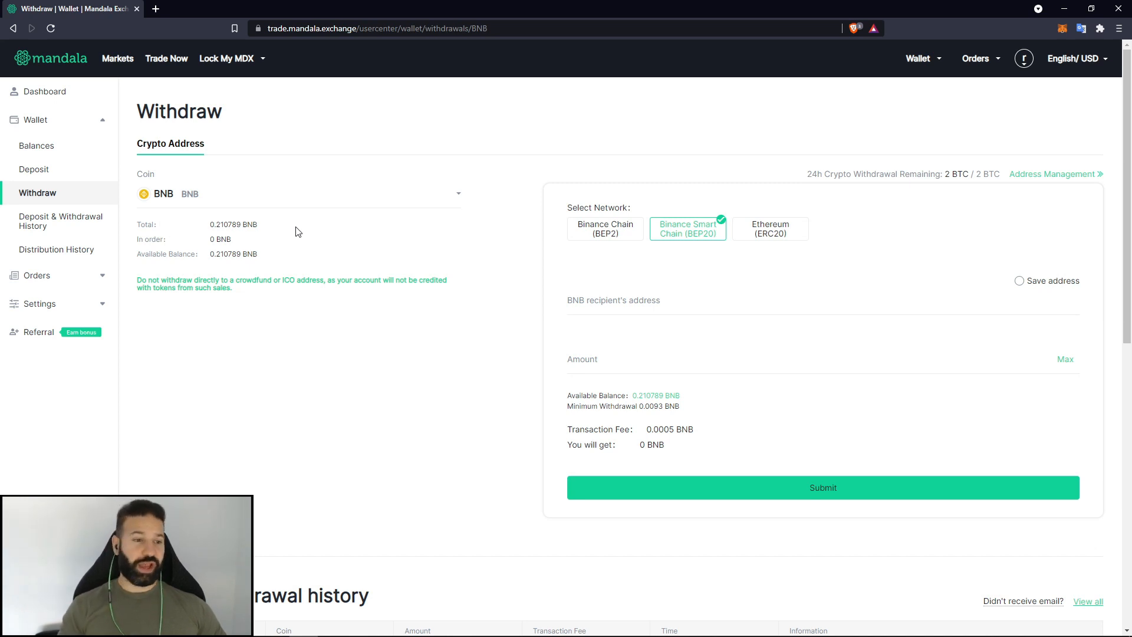
{"action": "mouse_move", "coordinate": [577, 232]}
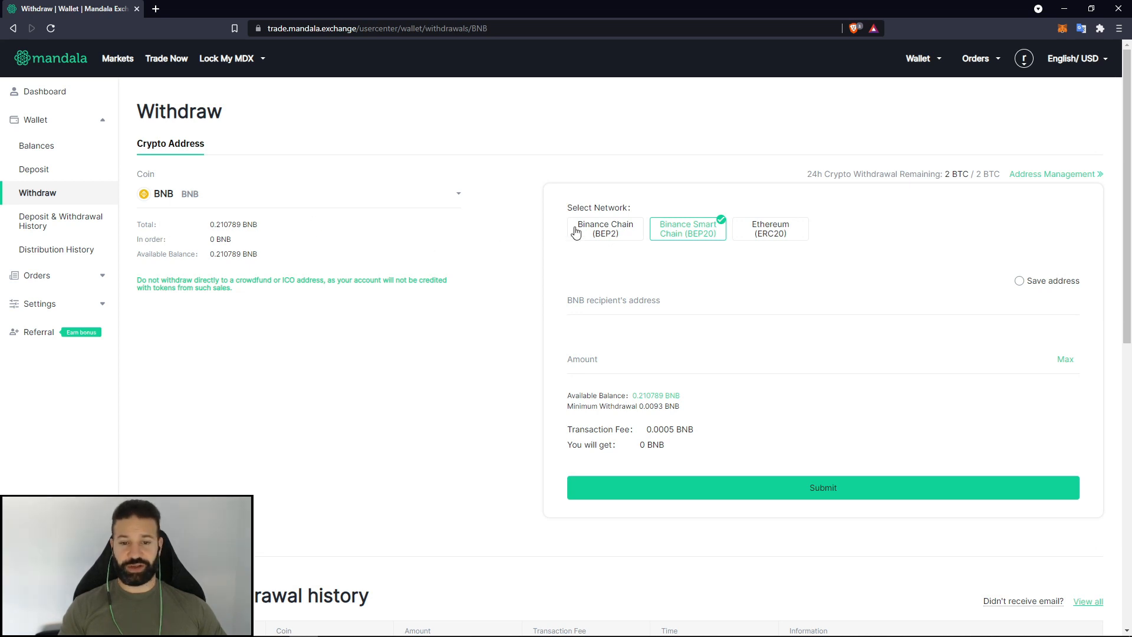
{"action": "mouse_move", "coordinate": [684, 275]}
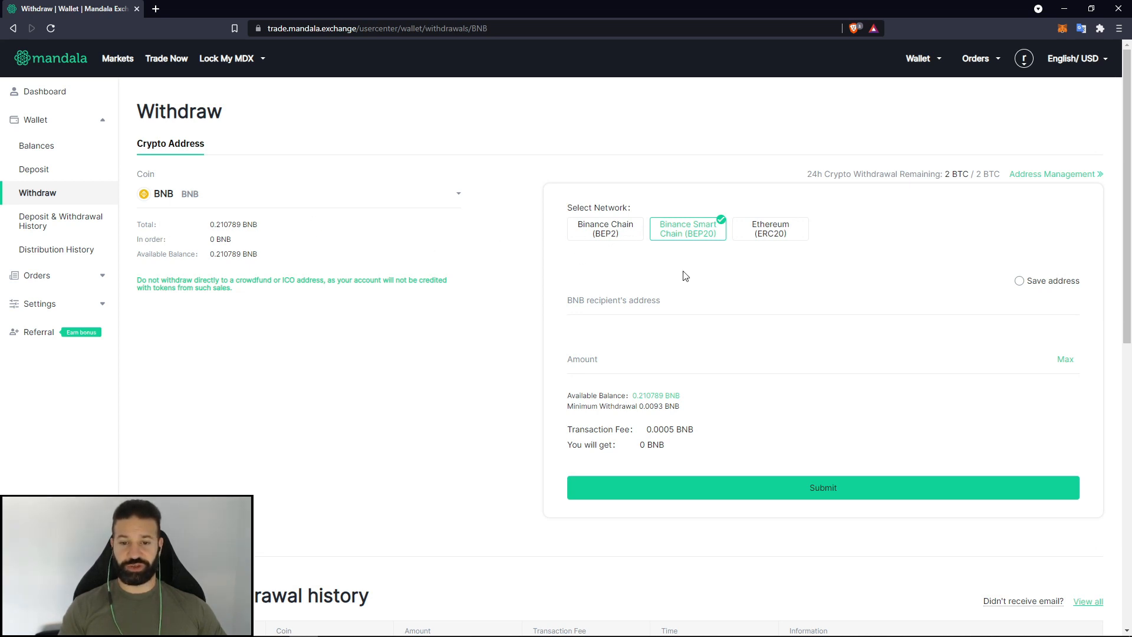
{"action": "mouse_move", "coordinate": [688, 229]}
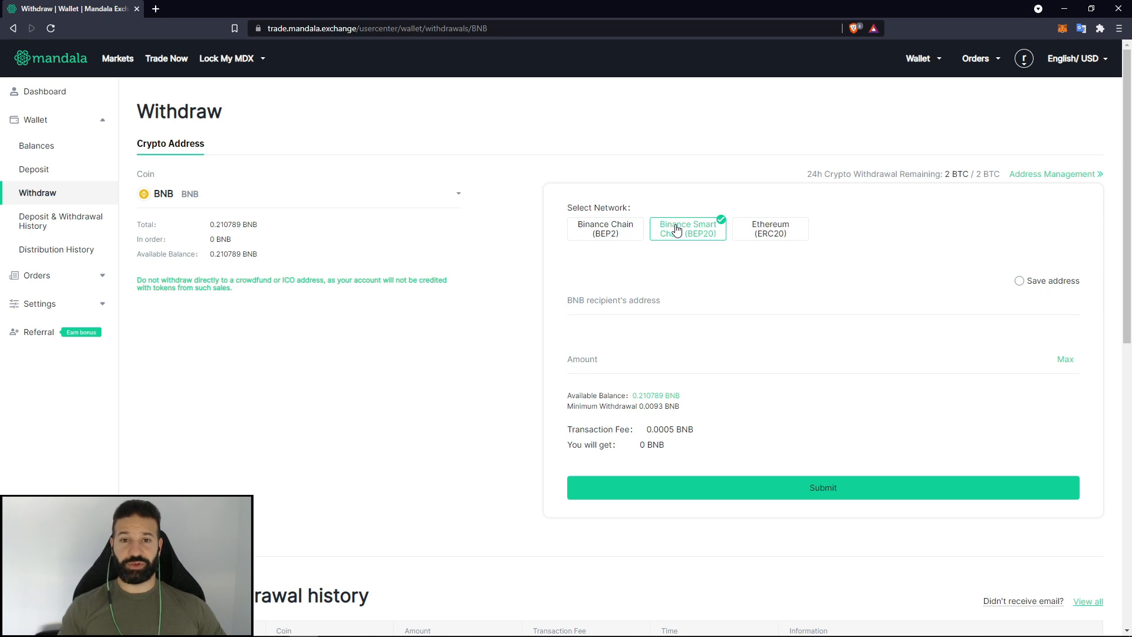
{"action": "mouse_move", "coordinate": [1054, 28]}
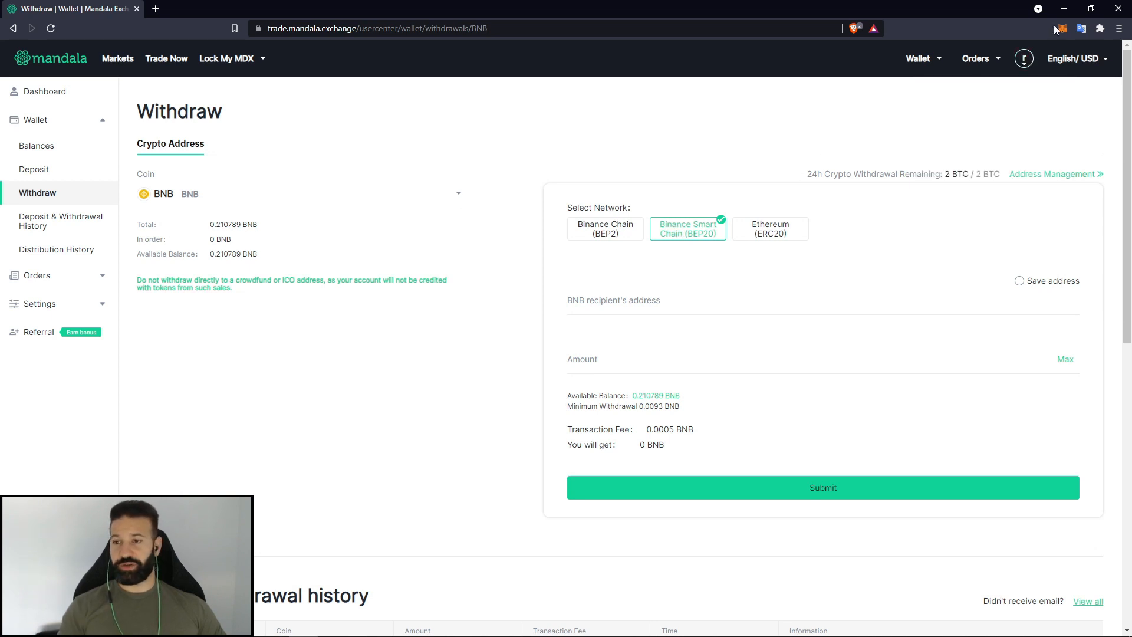
- Bring up MetaMask's blank Custom RPC network form from the network dropdown
{"action": "left_click", "coordinate": [1058, 28]}
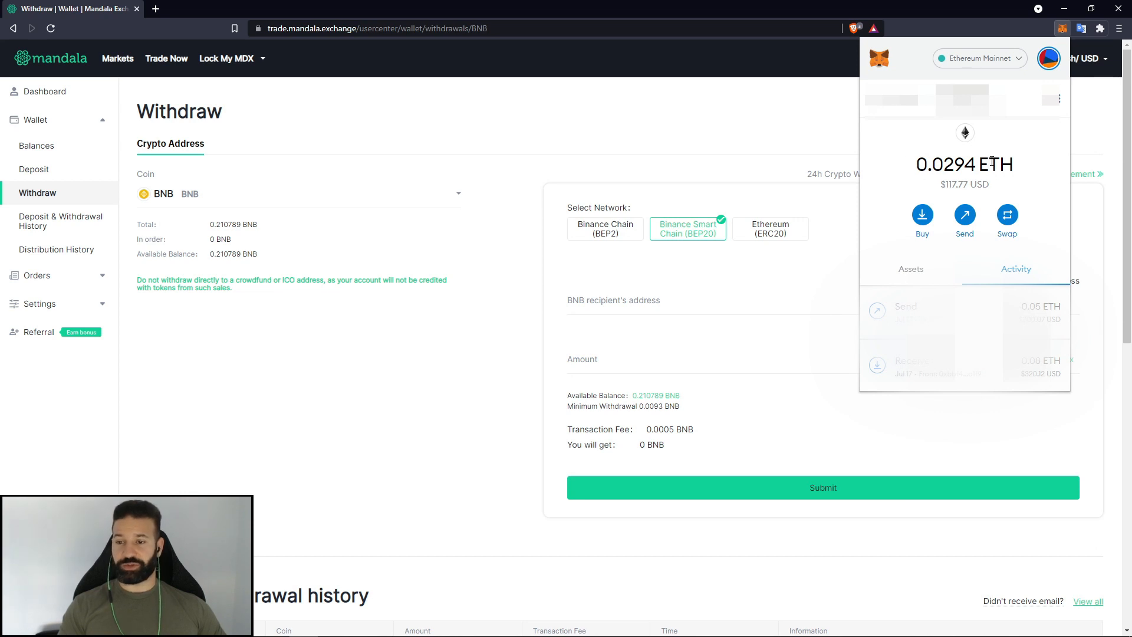
{"action": "mouse_move", "coordinate": [970, 64]}
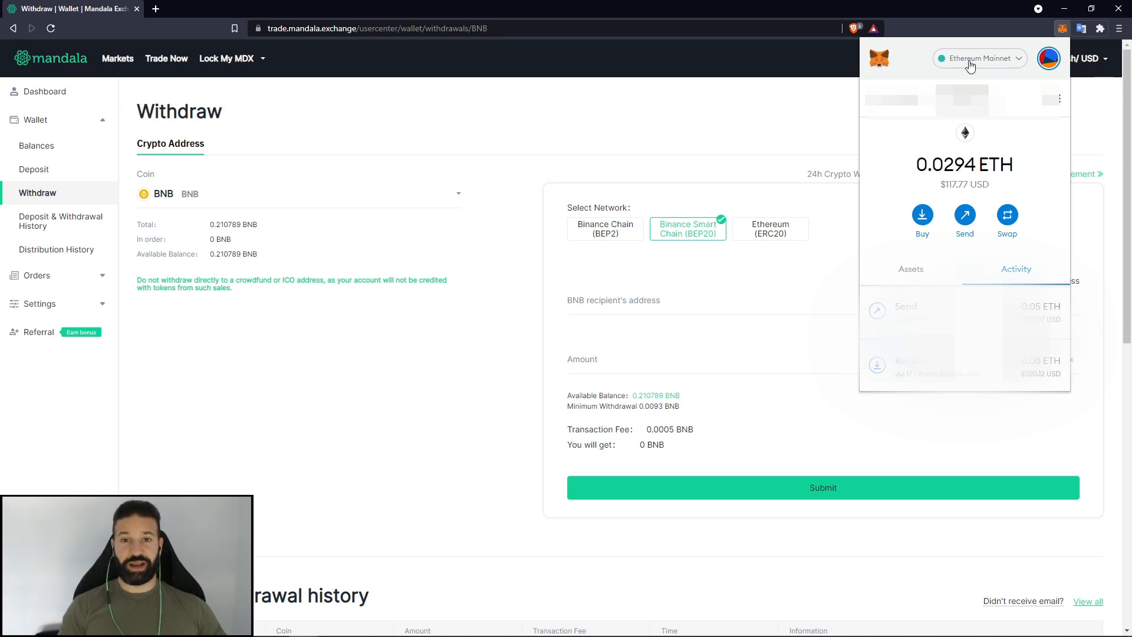
{"action": "left_click", "coordinate": [978, 58]}
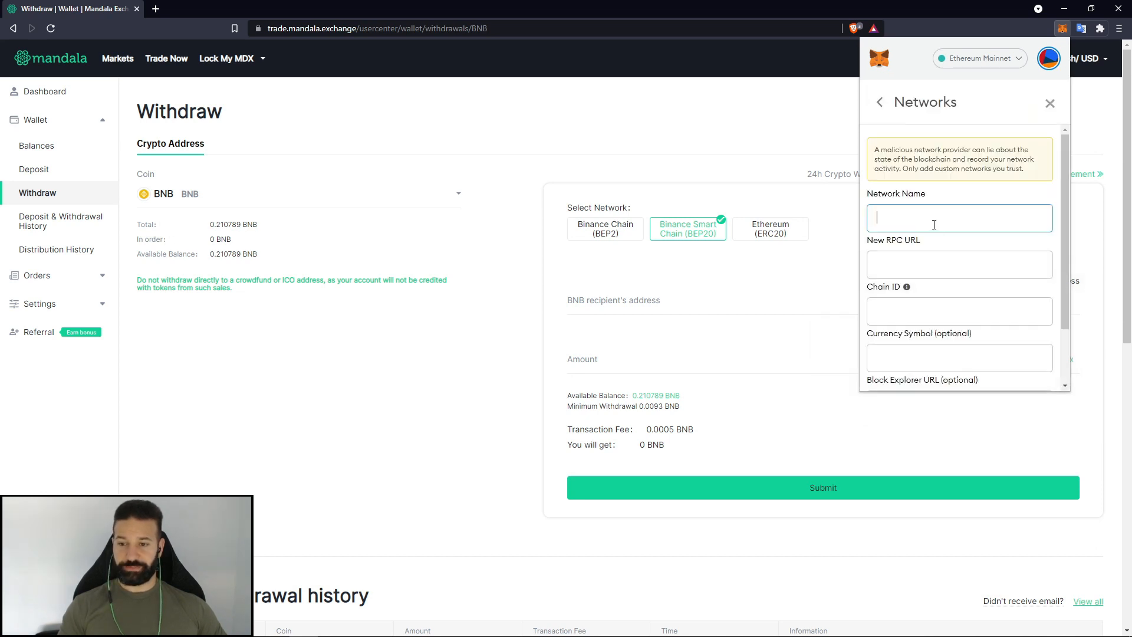
{"action": "type", "text": "Binance Smart Chain"}
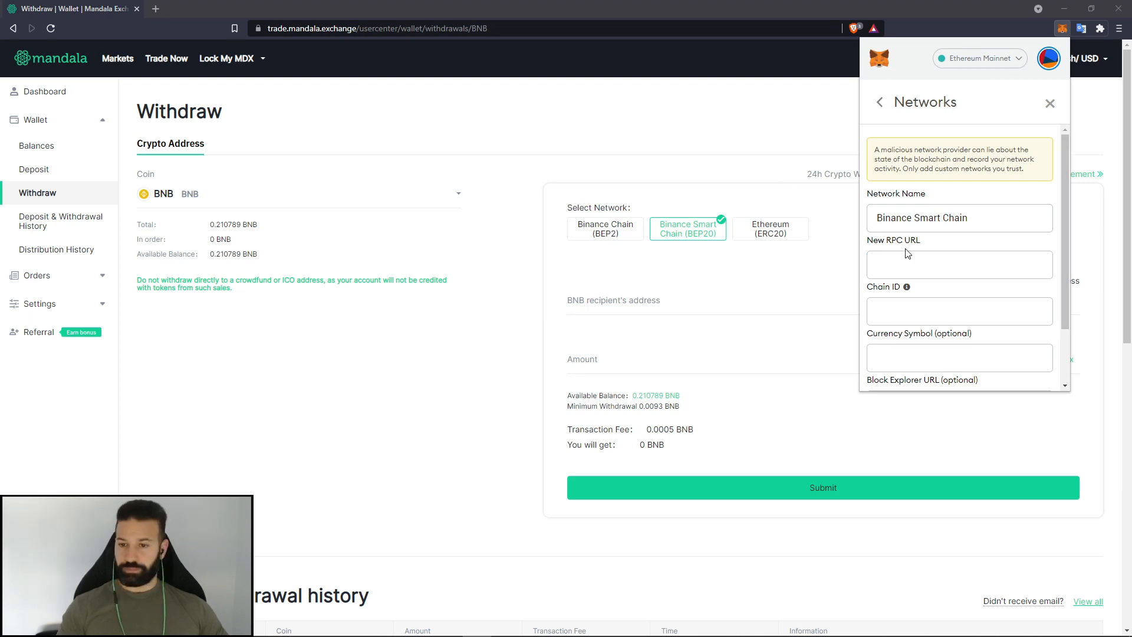
{"action": "type", "text": "https://bsc-dataseed.binance.org/"}
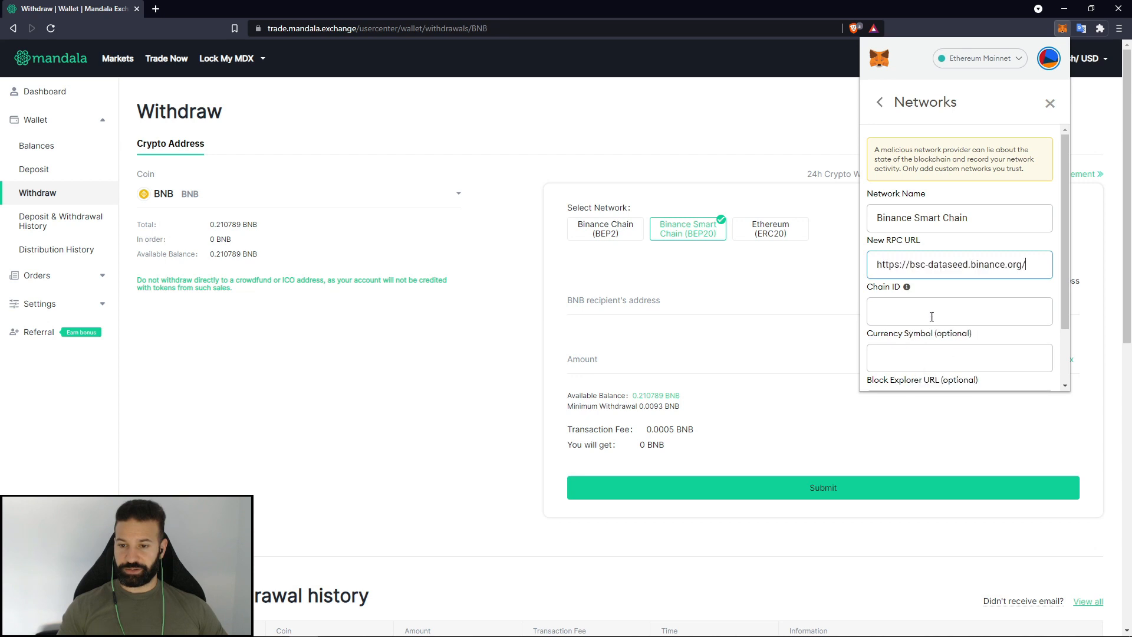
{"action": "type", "text": "56"}
{"action": "left_click", "coordinate": [960, 357]}
{"action": "type", "text": "BNB"}
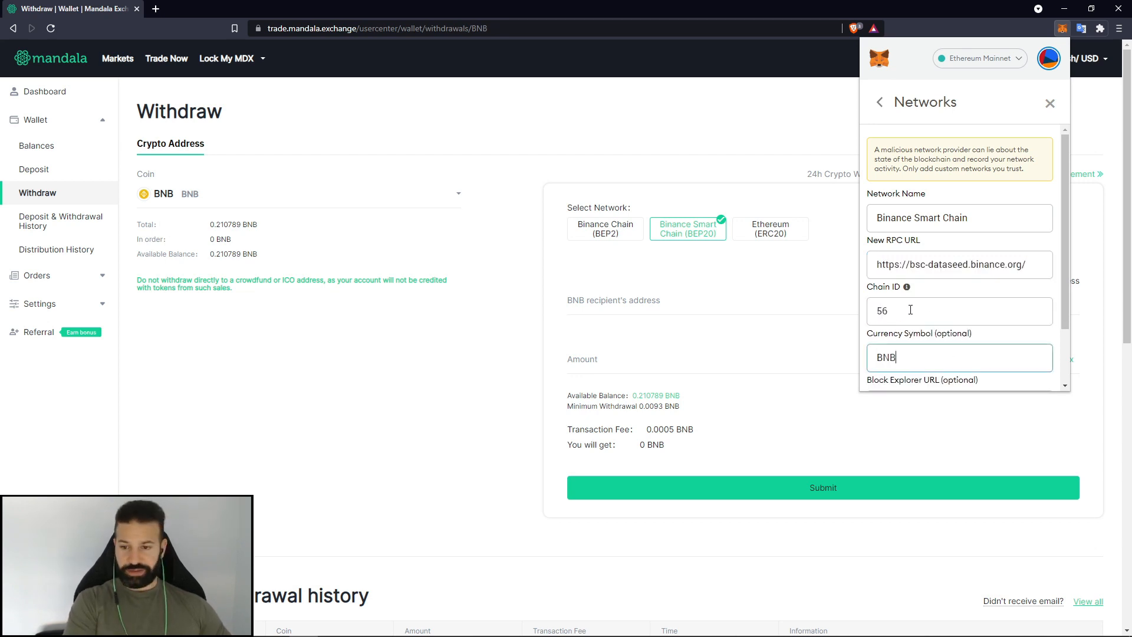
{"action": "scroll", "scroll_direction": "down", "scroll_amount": 3}
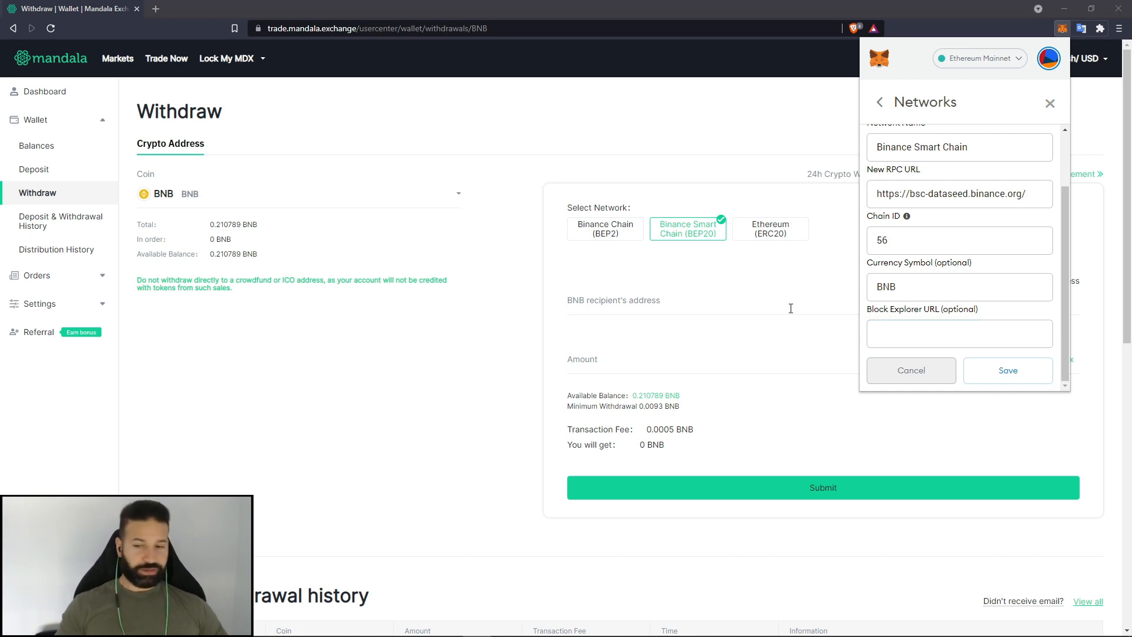
{"action": "type", "text": "https://bscscan.com"}
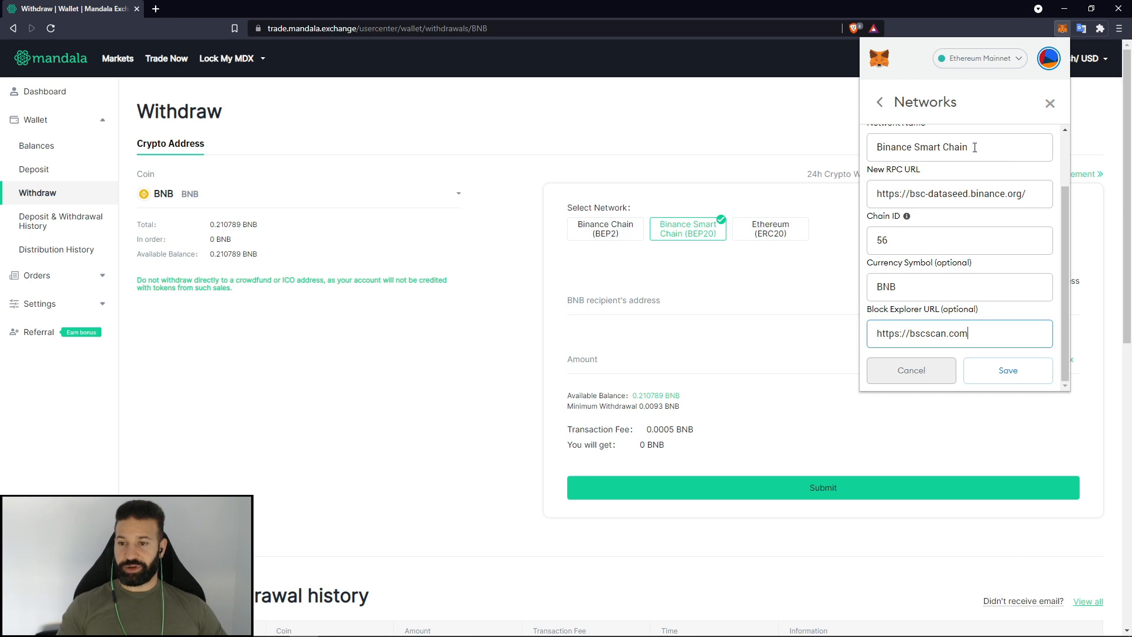
{"action": "left_click", "coordinate": [1007, 370]}
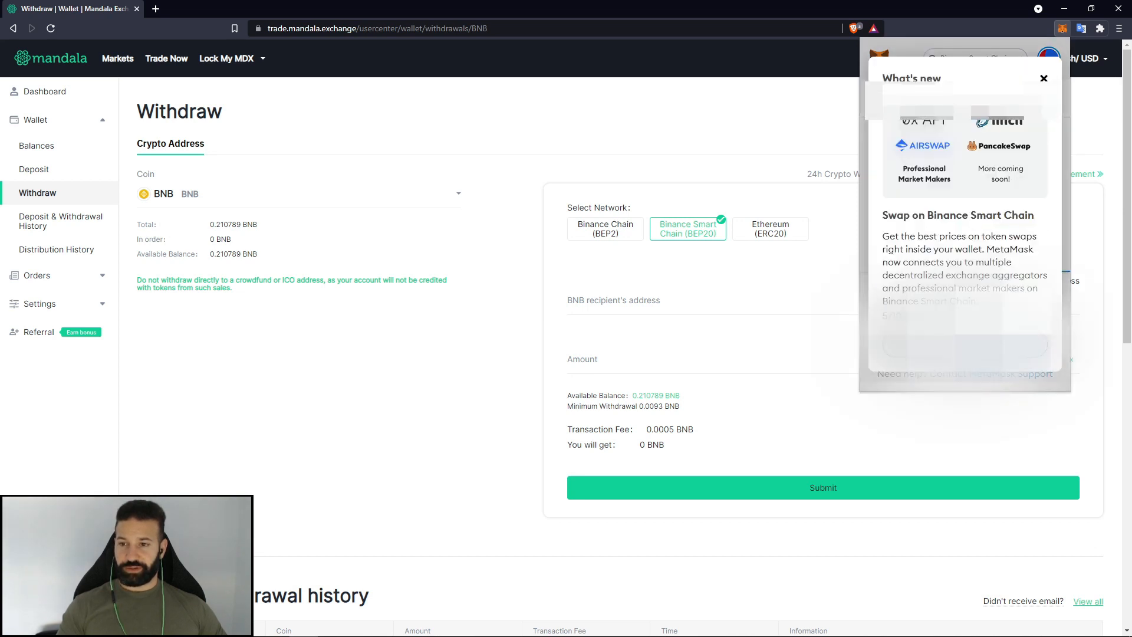
- Dismiss the what's-new notice and show the Binance Smart Chain account options
{"action": "left_click", "coordinate": [1044, 78]}
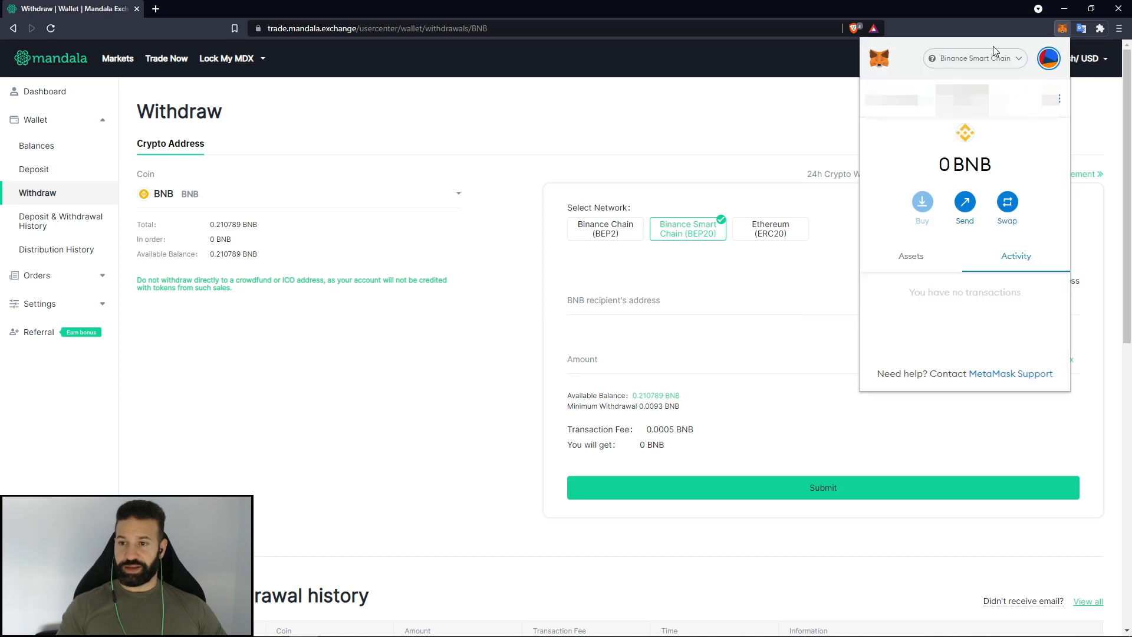
{"action": "mouse_move", "coordinate": [937, 161]}
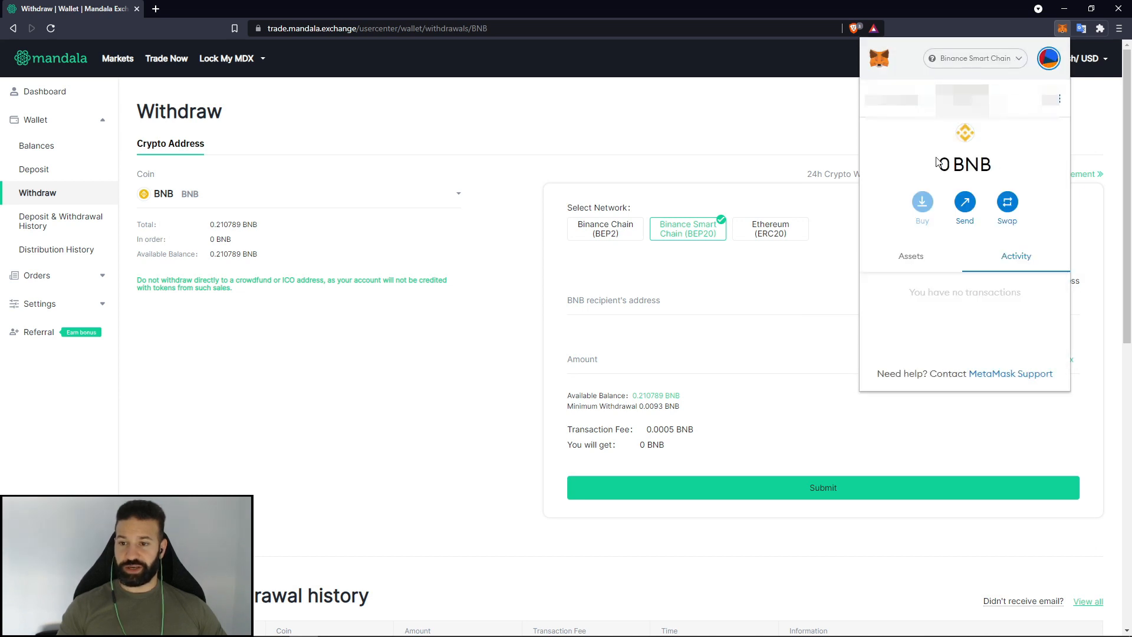
{"action": "mouse_move", "coordinate": [953, 171]}
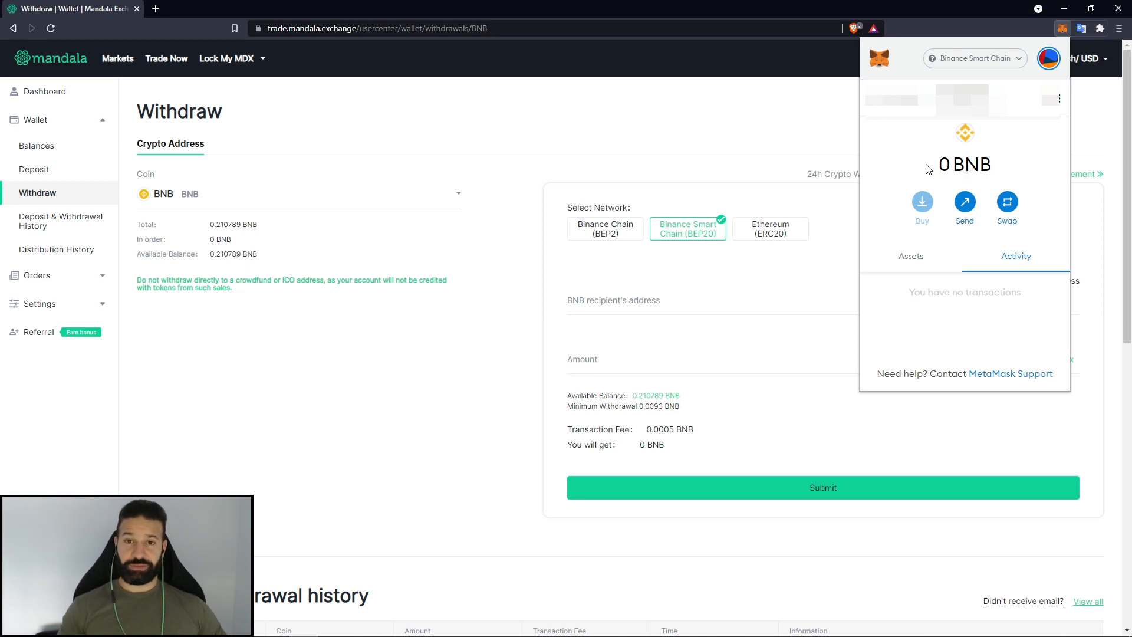
{"action": "mouse_move", "coordinate": [987, 157]}
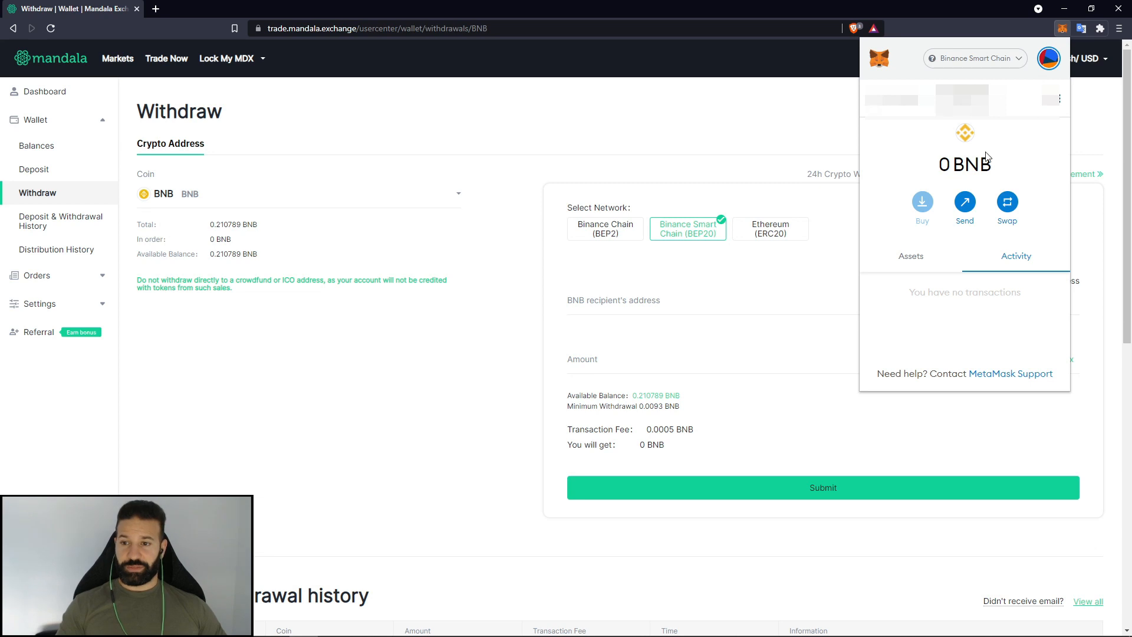
{"action": "left_click", "coordinate": [1059, 99]}
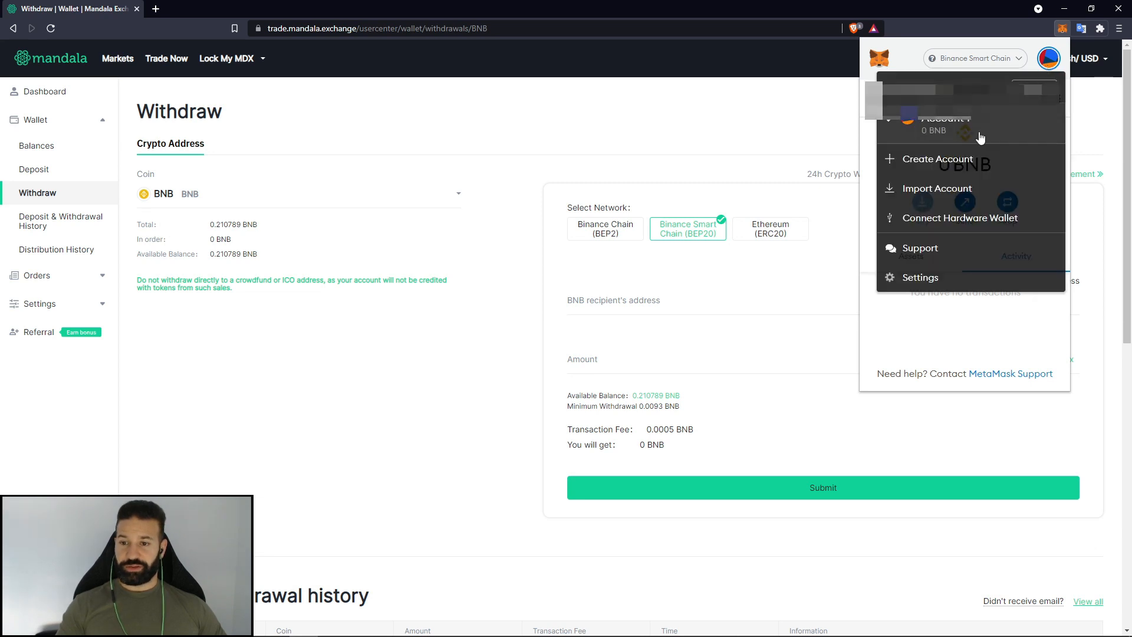
- Start connecting a hardware wallet with Trezor chosen, reaching Trezor Connect's permission request
{"action": "left_click", "coordinate": [959, 216]}
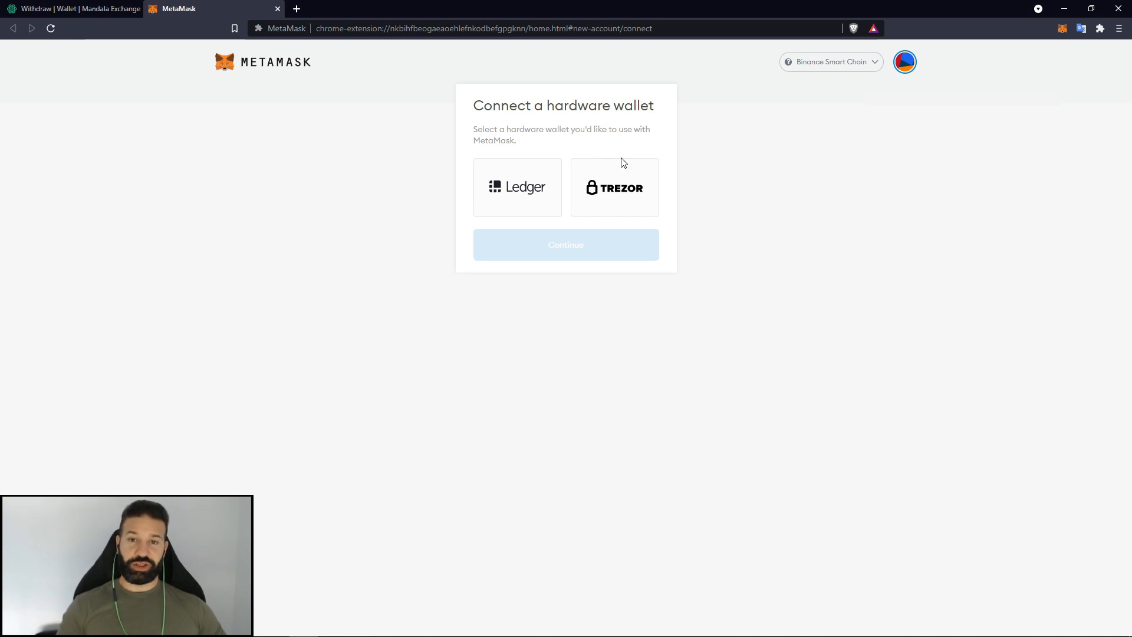
{"action": "mouse_move", "coordinate": [606, 179]}
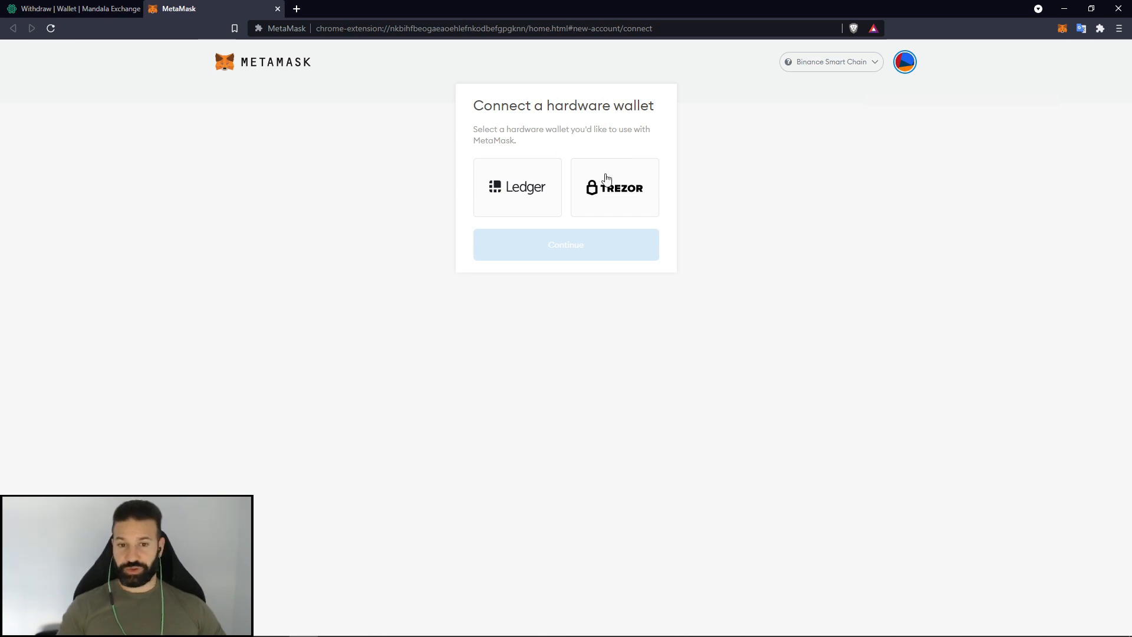
{"action": "left_click", "coordinate": [613, 187]}
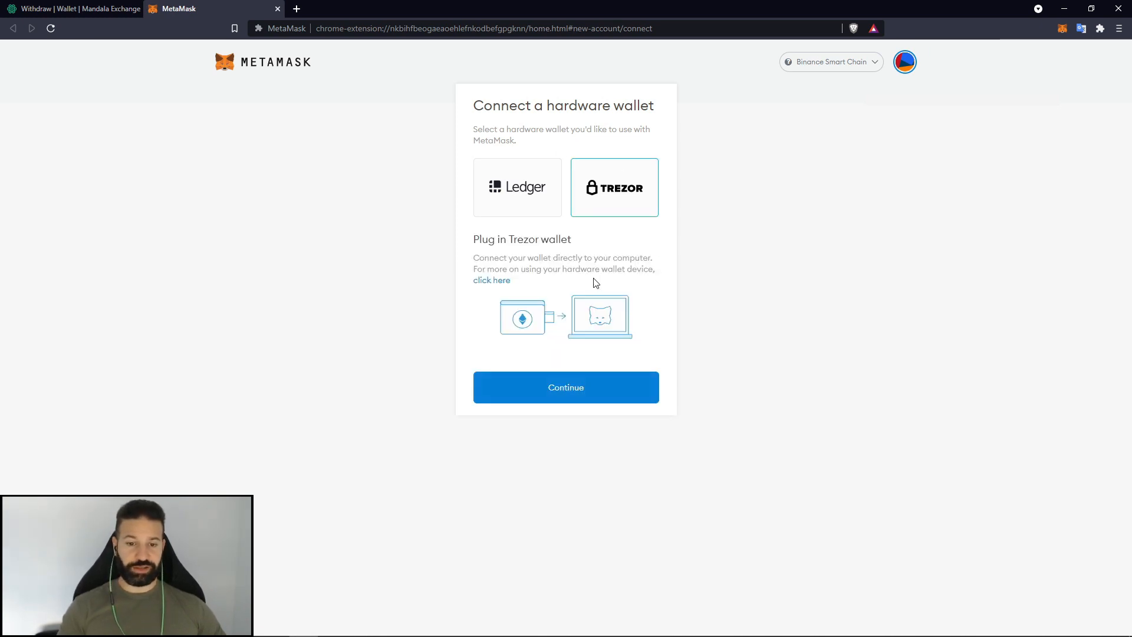
{"action": "left_click", "coordinate": [564, 387]}
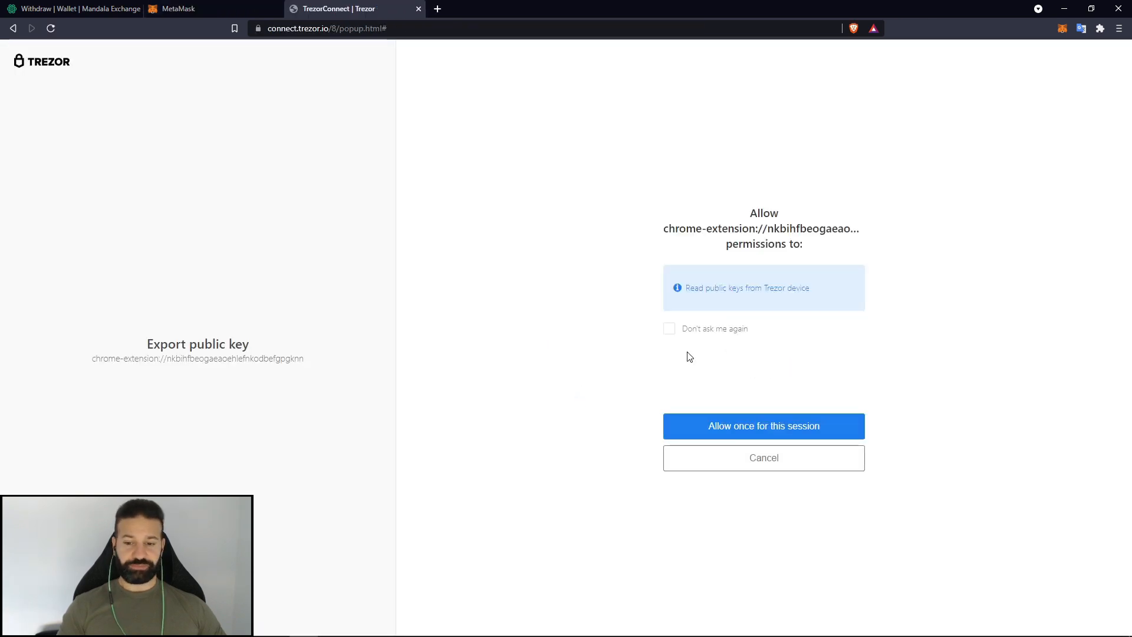
- Allow key export for this session from the passphrase-less default wallet and unlock the Trezor 5 account
{"action": "left_click", "coordinate": [763, 426]}
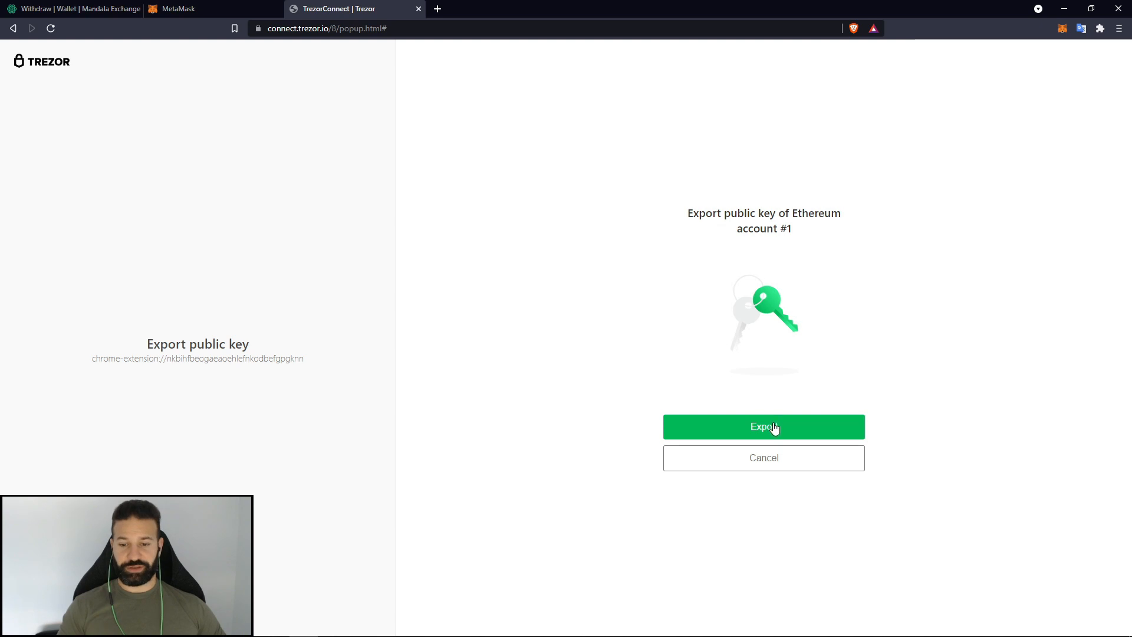
{"action": "left_click", "coordinate": [763, 427]}
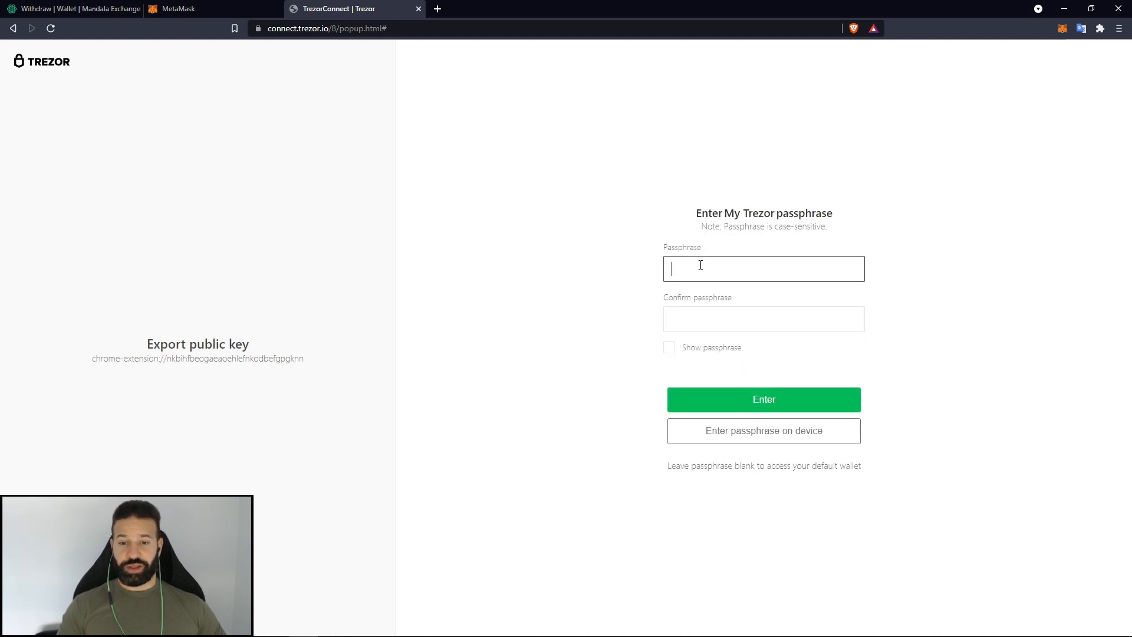
{"action": "mouse_move", "coordinate": [627, 120]}
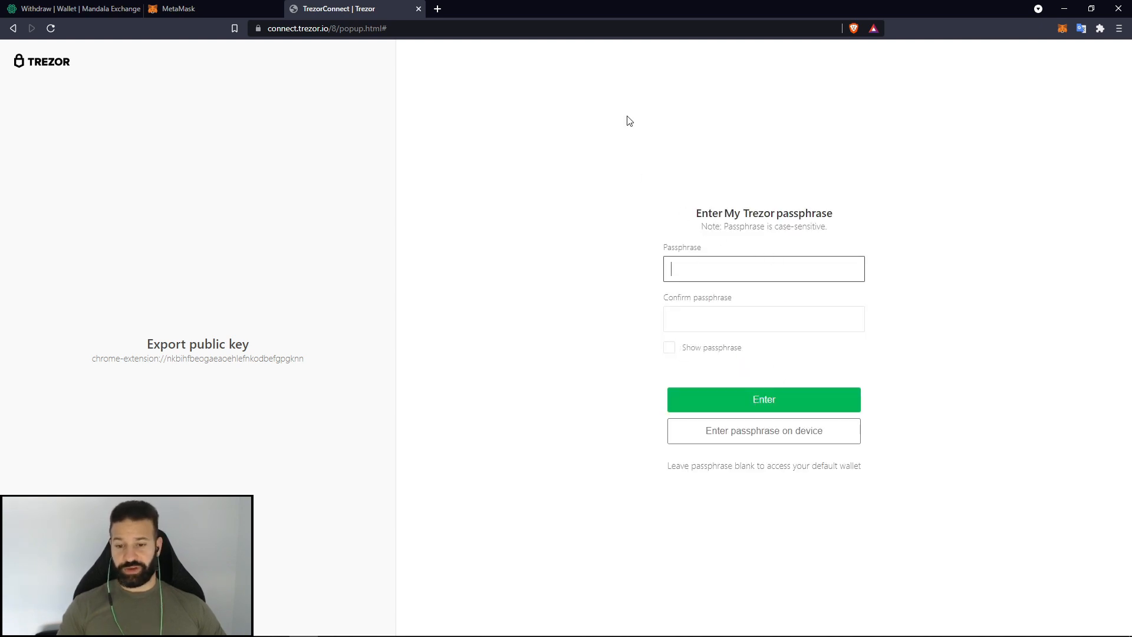
{"action": "left_click", "coordinate": [763, 400]}
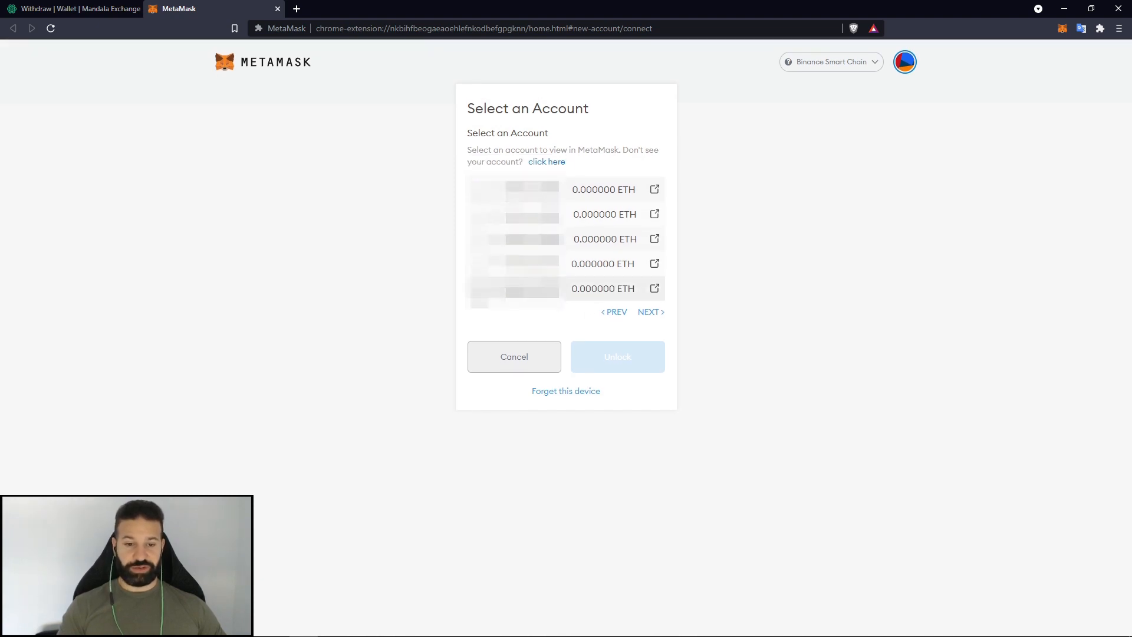
{"action": "left_click", "coordinate": [481, 288]}
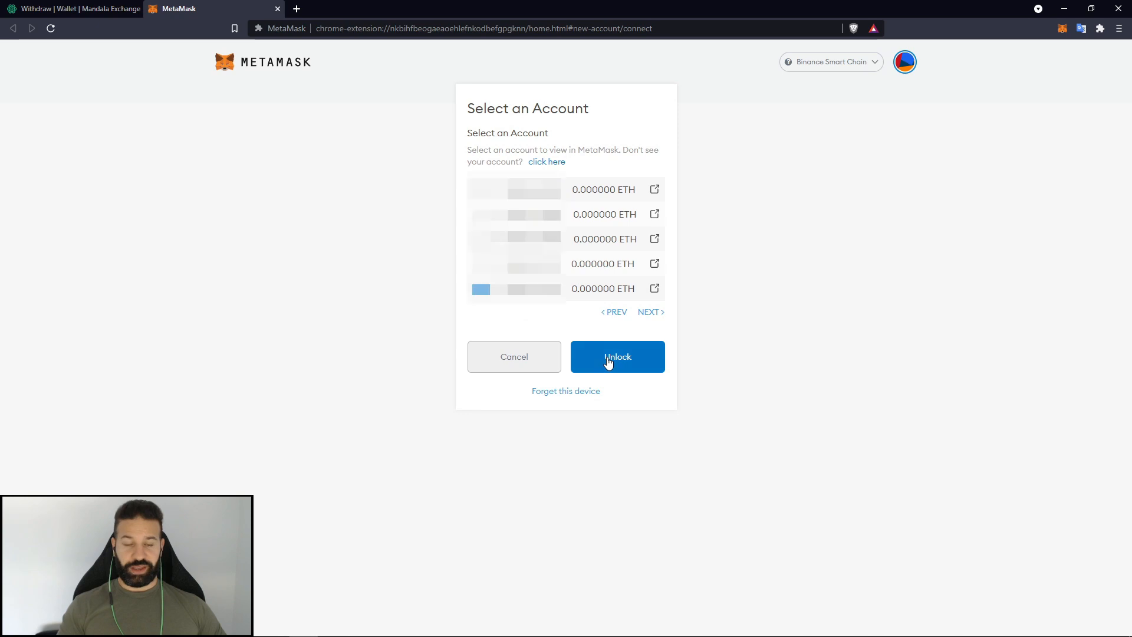
{"action": "left_click", "coordinate": [617, 356]}
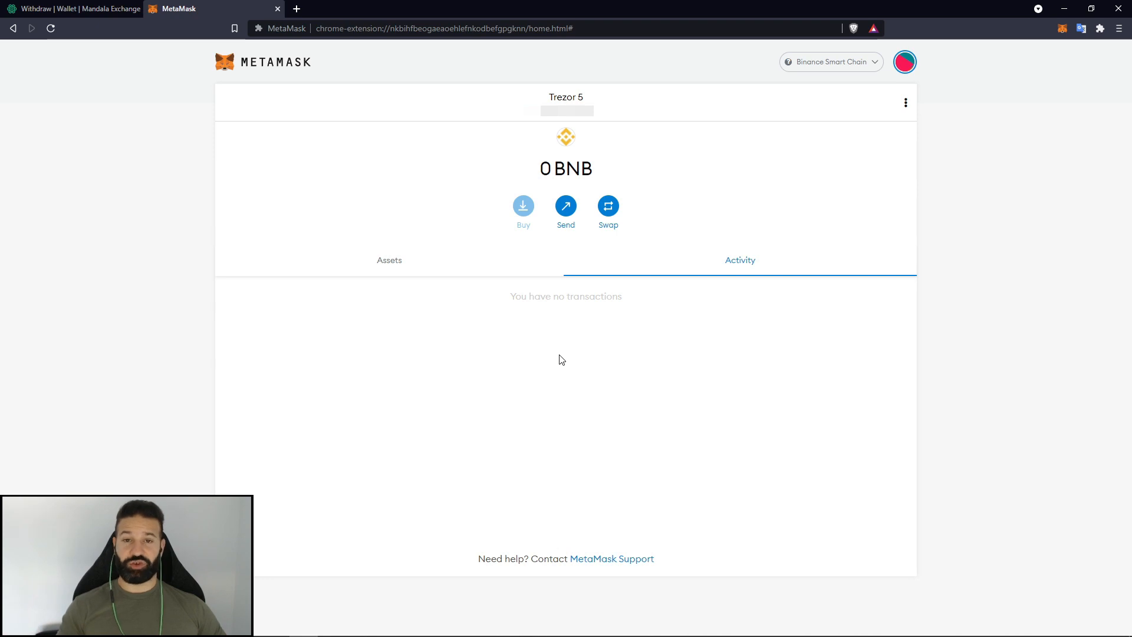
{"action": "mouse_move", "coordinate": [540, 355]}
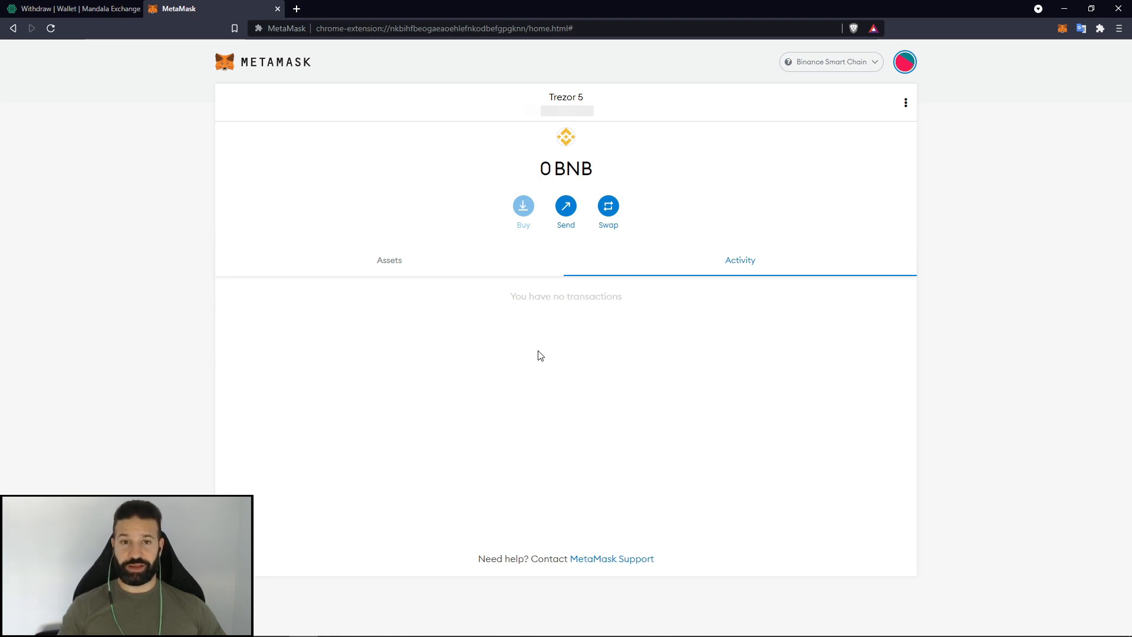
{"action": "mouse_move", "coordinate": [445, 342]}
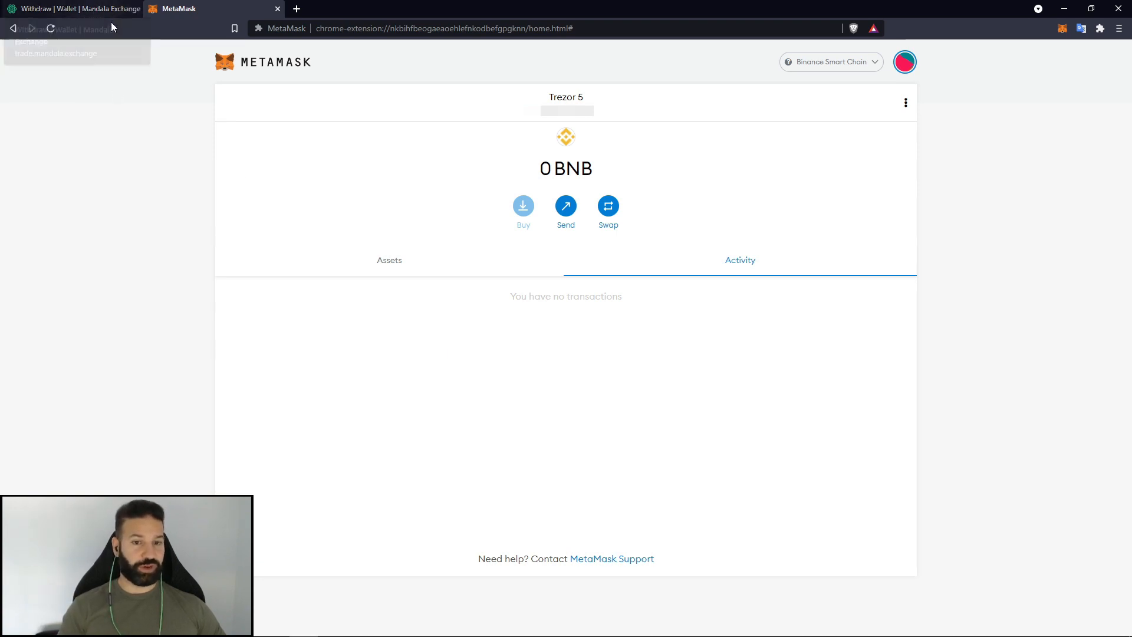
{"action": "mouse_move", "coordinate": [566, 111]}
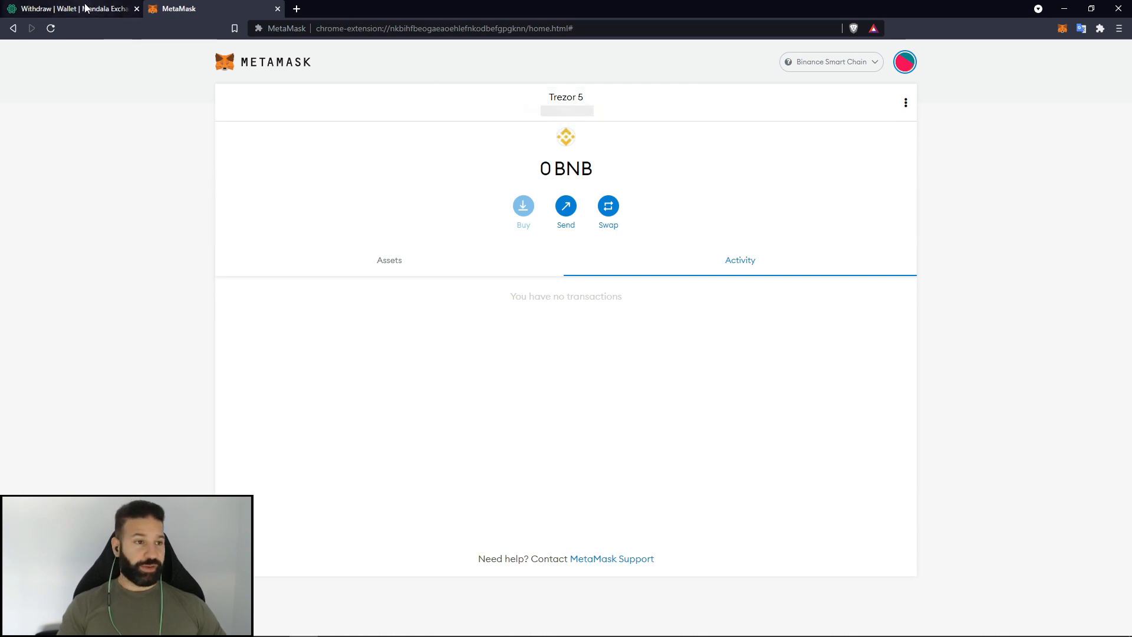
{"action": "left_click", "coordinate": [69, 8]}
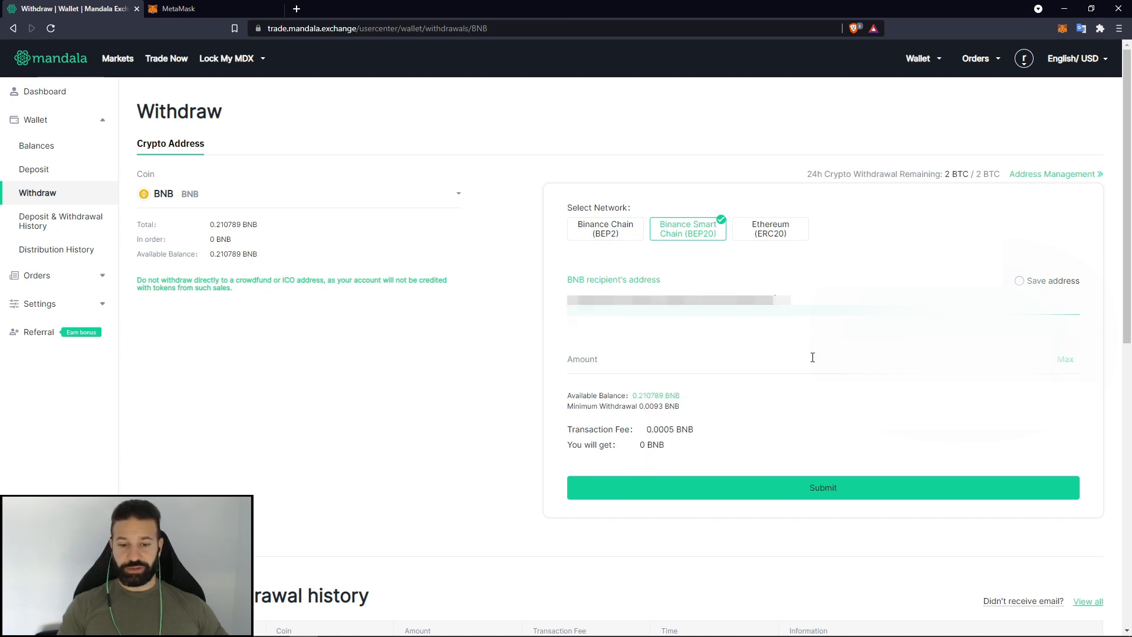
- Withdraw the maximum 0.210789 BNB over Binance Smart Chain and confirm the security verification
{"action": "left_click", "coordinate": [1064, 359]}
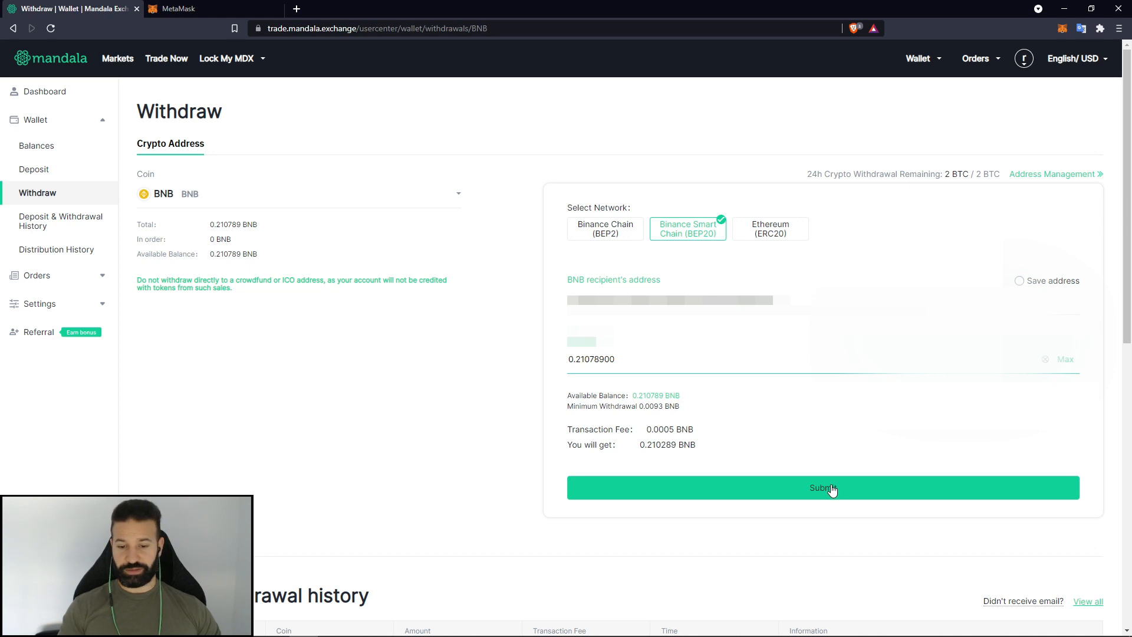
{"action": "left_click", "coordinate": [822, 487]}
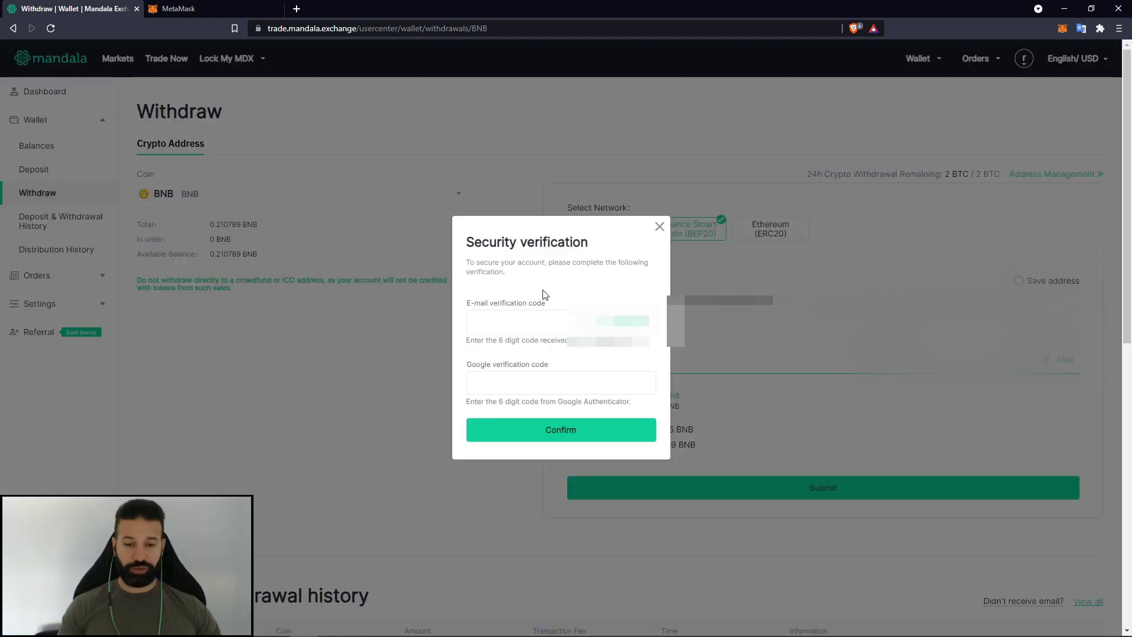
{"action": "left_click", "coordinate": [560, 429]}
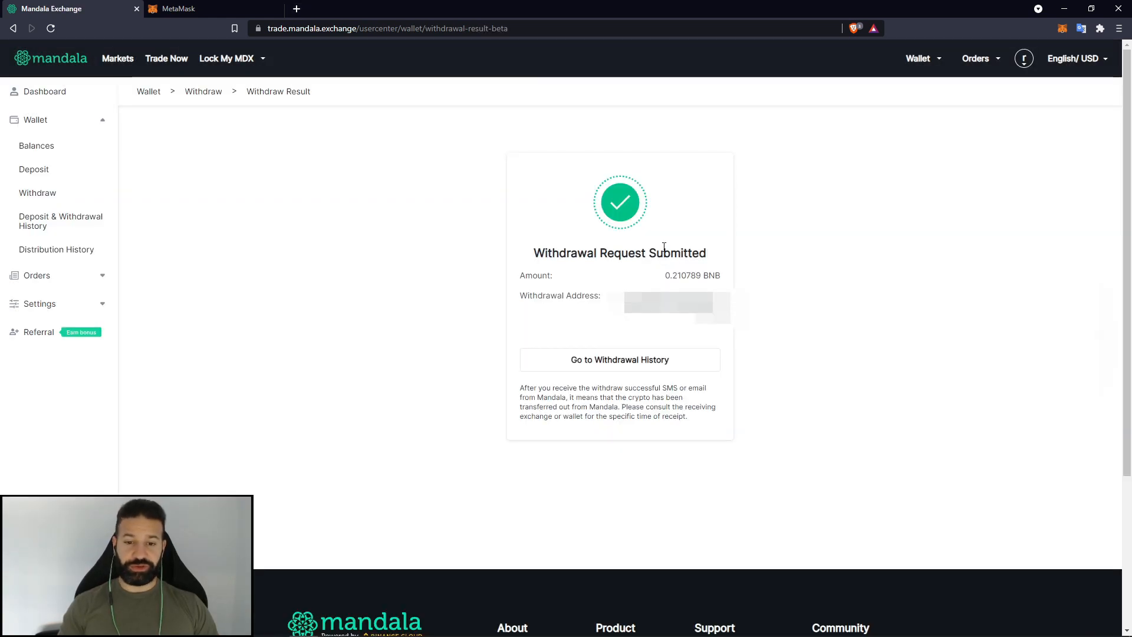
{"action": "mouse_move", "coordinate": [464, 226]}
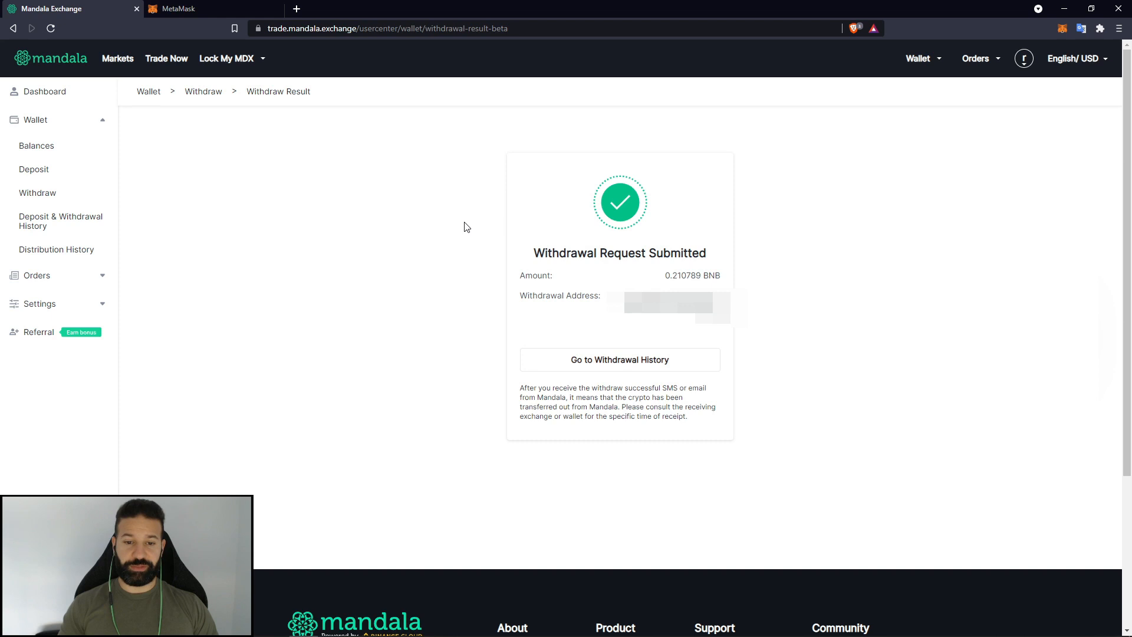
{"action": "mouse_move", "coordinate": [343, 222]}
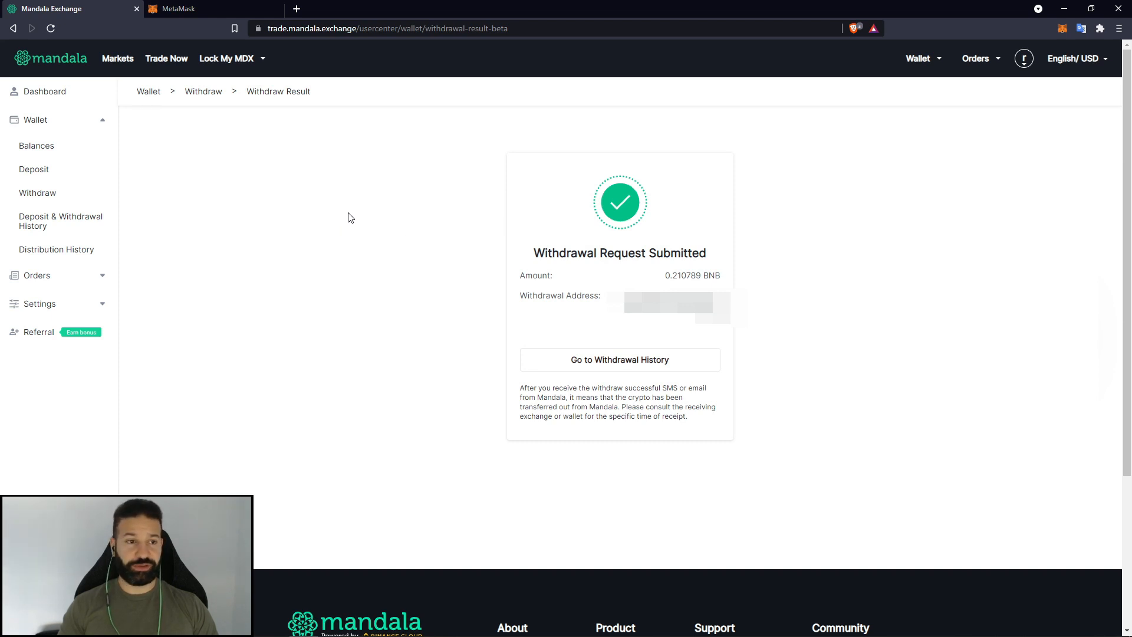
{"action": "mouse_move", "coordinate": [313, 204]}
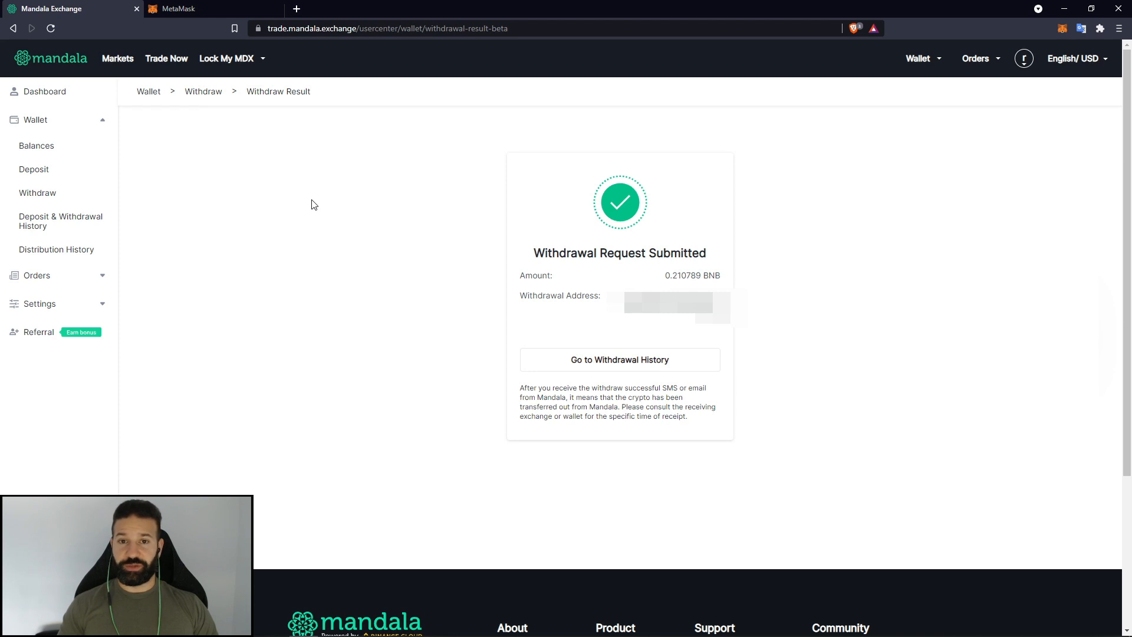
- Check in the MetaMask tab that Trezor 5 now holds 0.2103 BNB
{"action": "left_click", "coordinate": [177, 8]}
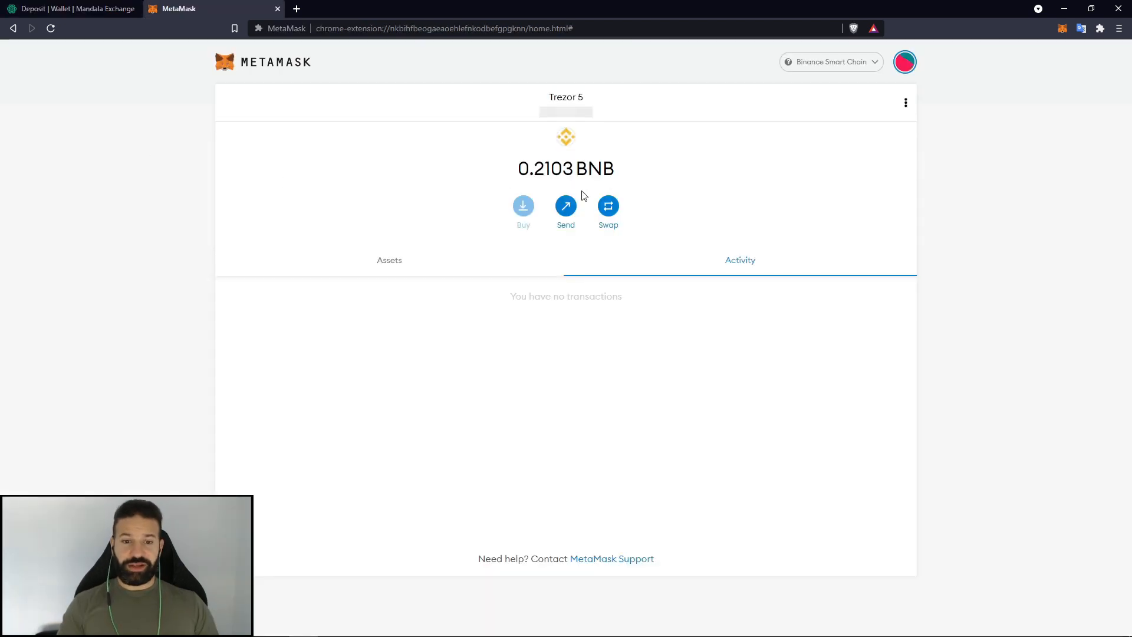
{"action": "mouse_move", "coordinate": [445, 182]}
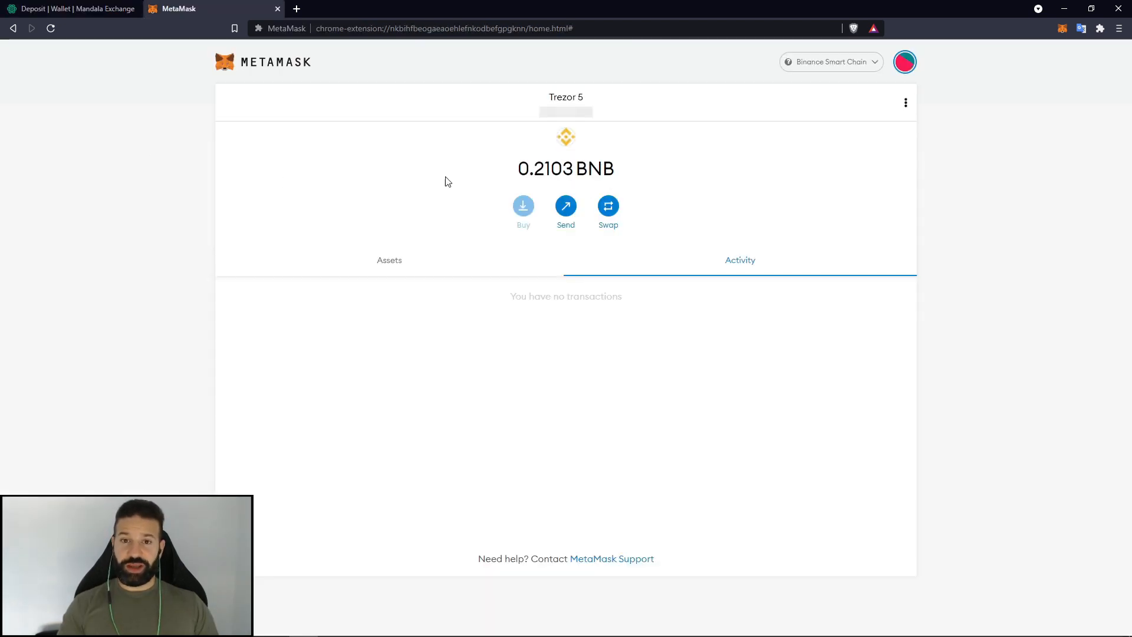
{"action": "mouse_move", "coordinate": [496, 170]}
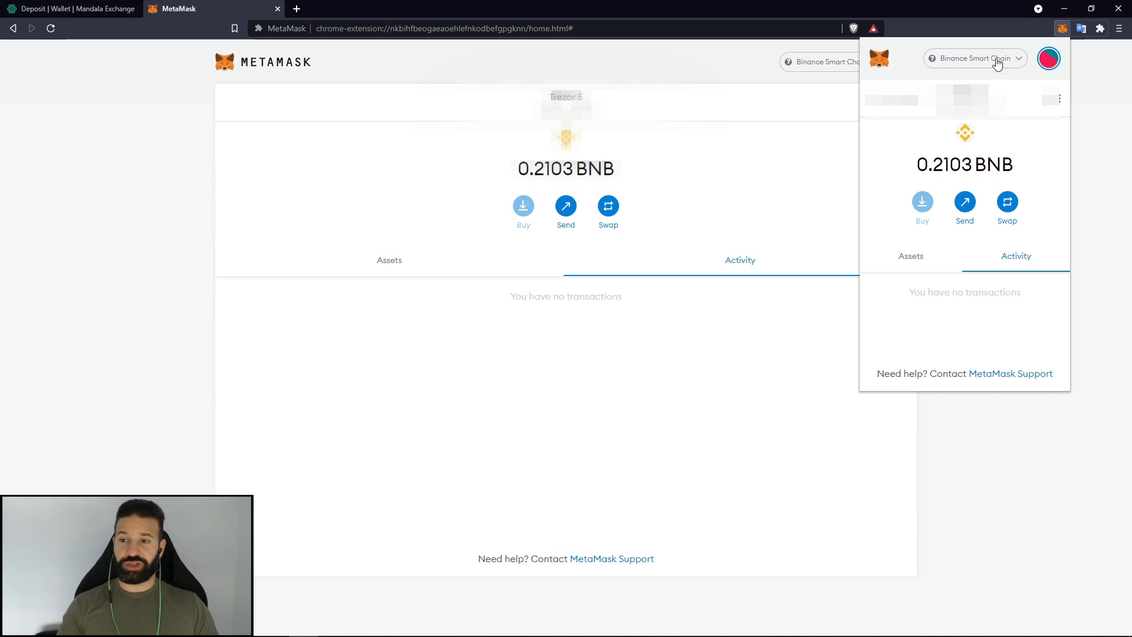
- Switch briefly to Ethereum Mainnet, then back to Binance Smart Chain showing 0.2103 BNB
{"action": "left_click", "coordinate": [974, 57]}
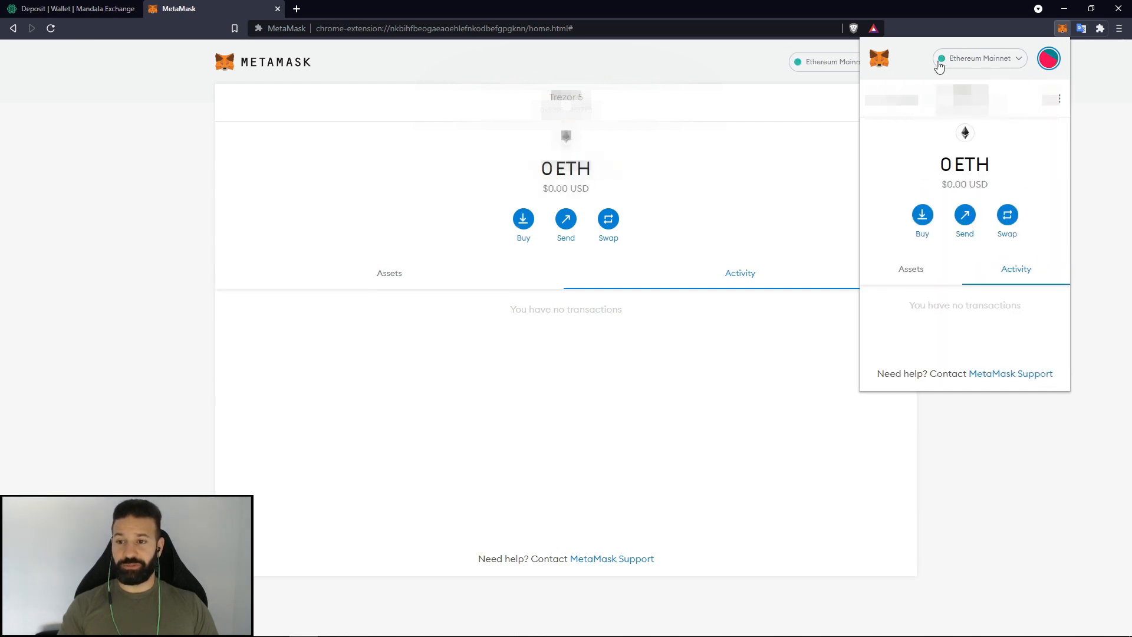
{"action": "left_click", "coordinate": [979, 58]}
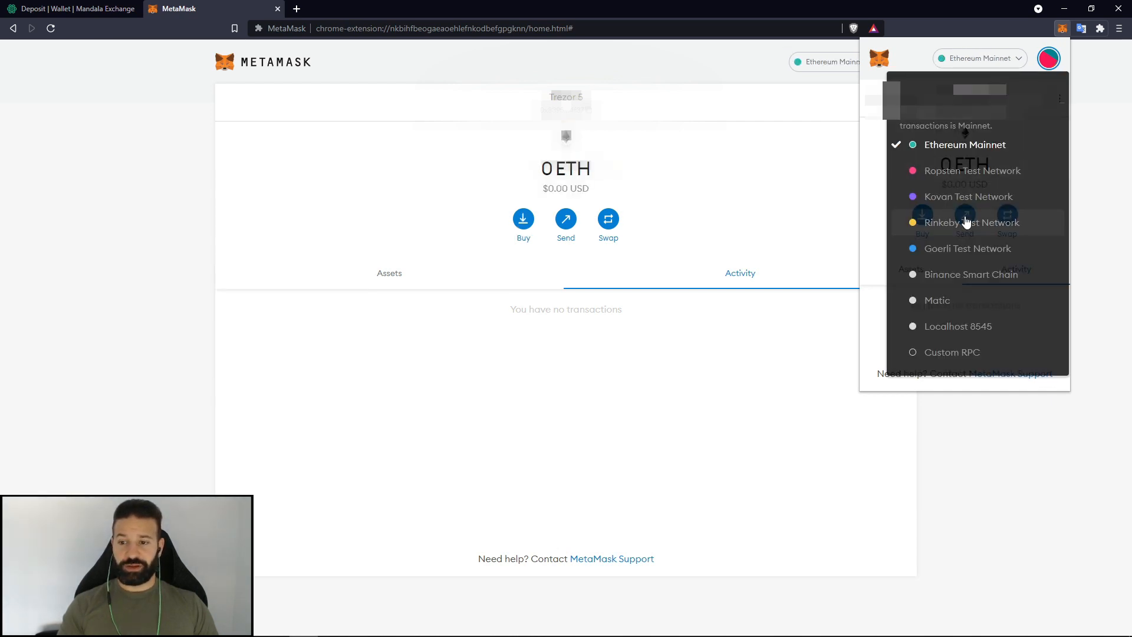
{"action": "mouse_move", "coordinate": [960, 205]}
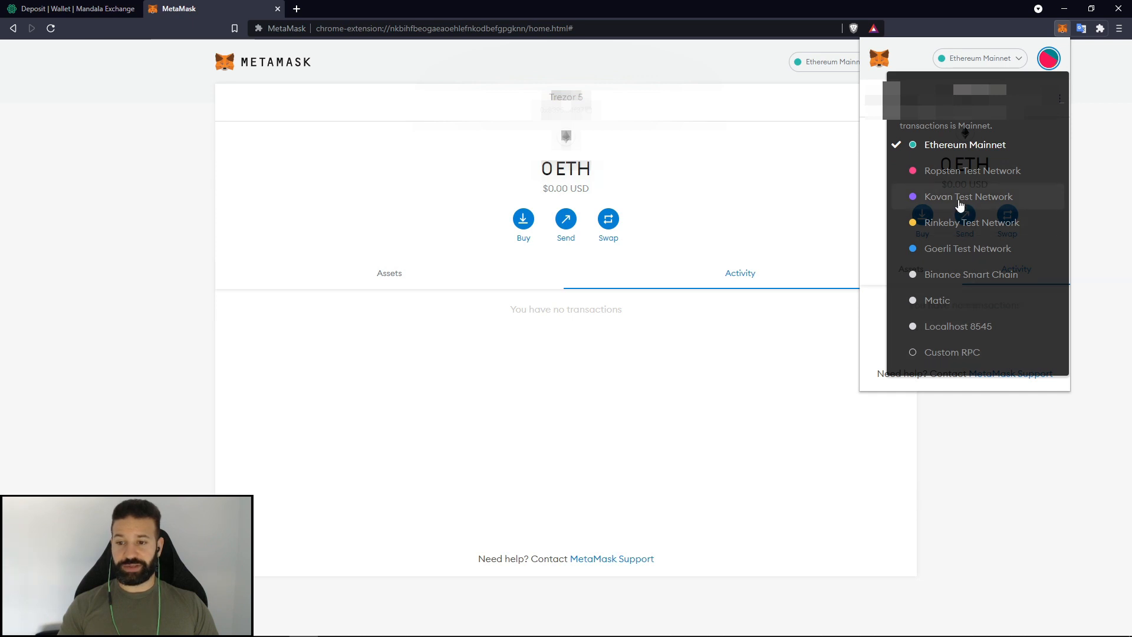
{"action": "left_click", "coordinate": [970, 274]}
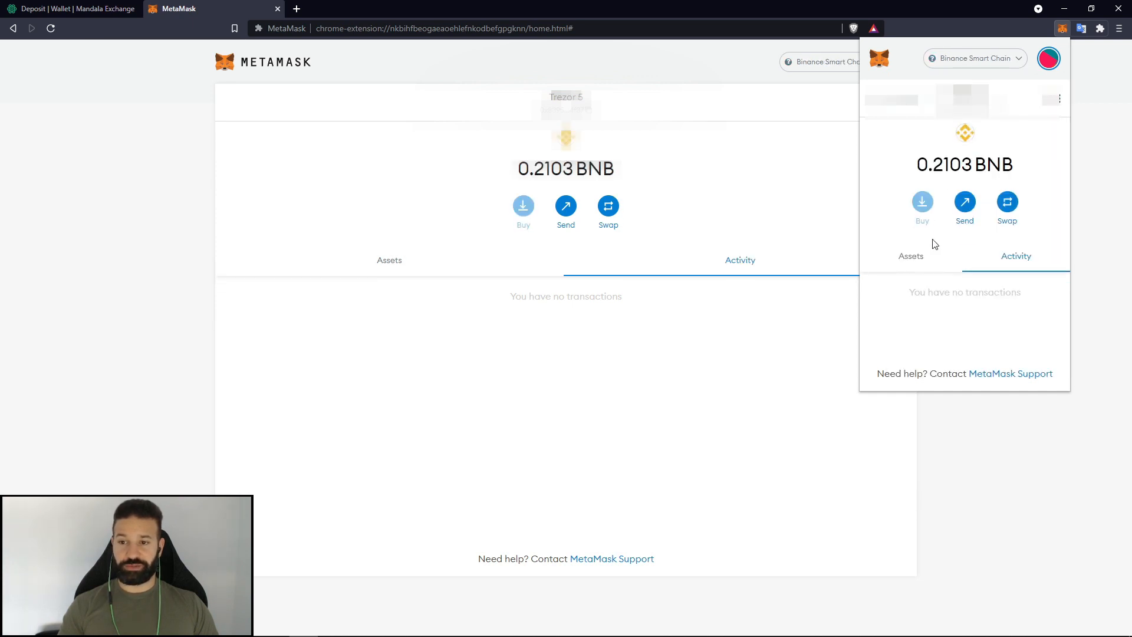
{"action": "mouse_move", "coordinate": [908, 138]}
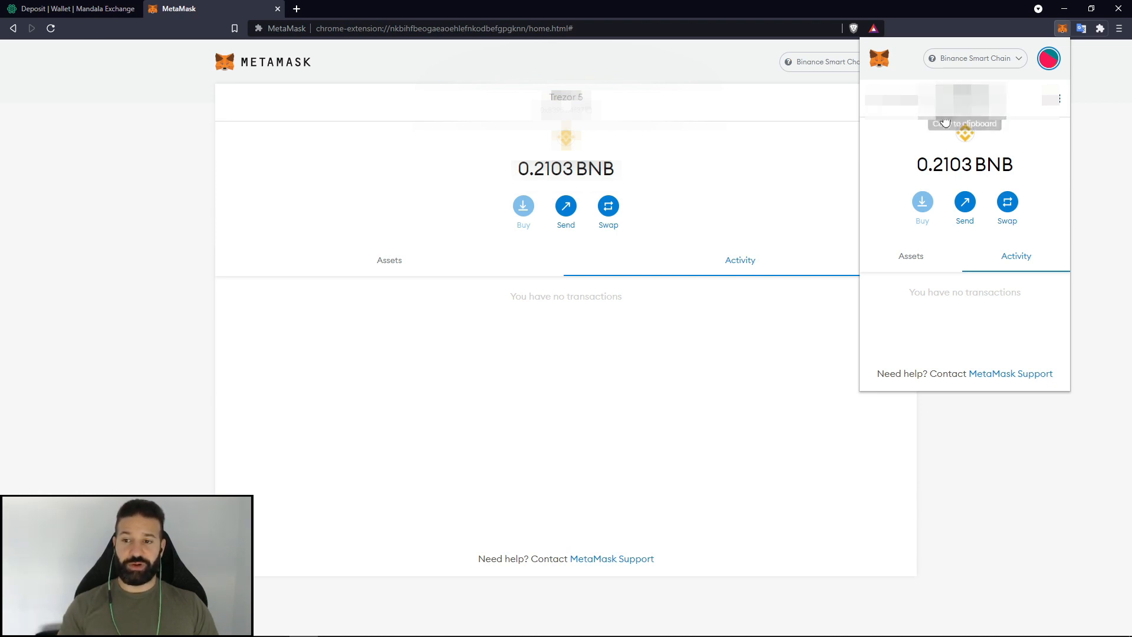
{"action": "mouse_move", "coordinate": [889, 139]}
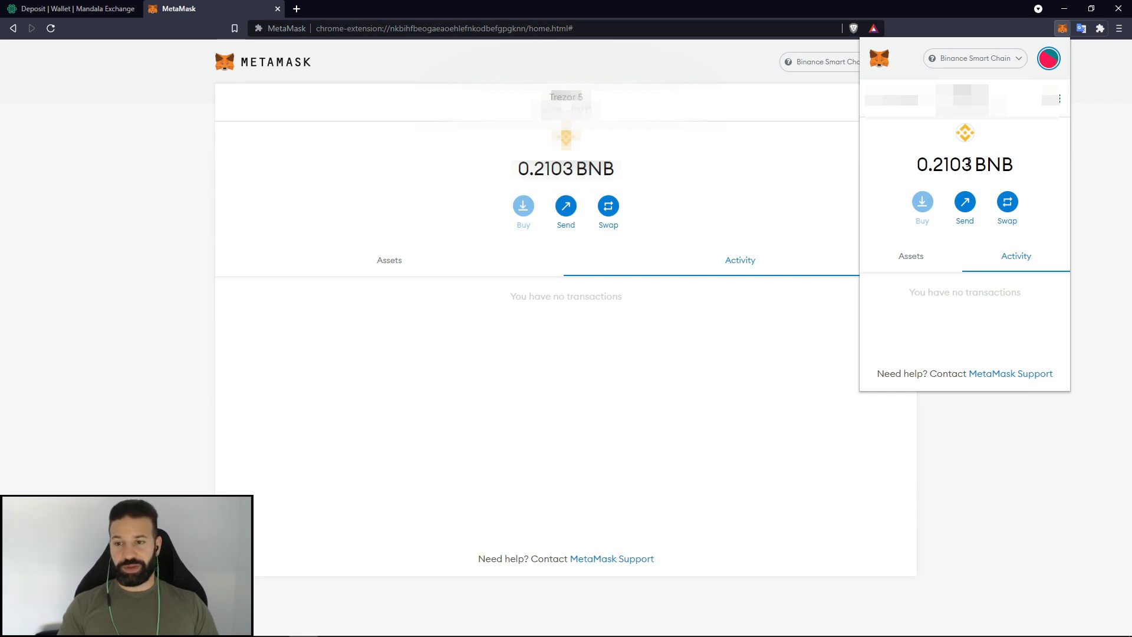
{"action": "mouse_move", "coordinate": [912, 159]}
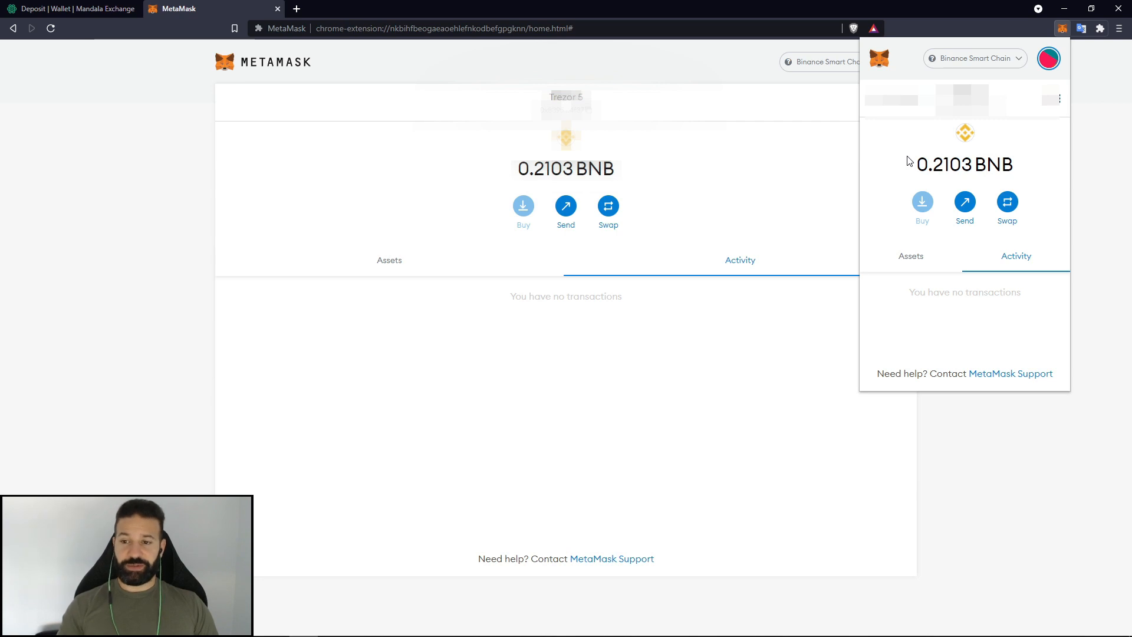
{"action": "mouse_move", "coordinate": [888, 144]}
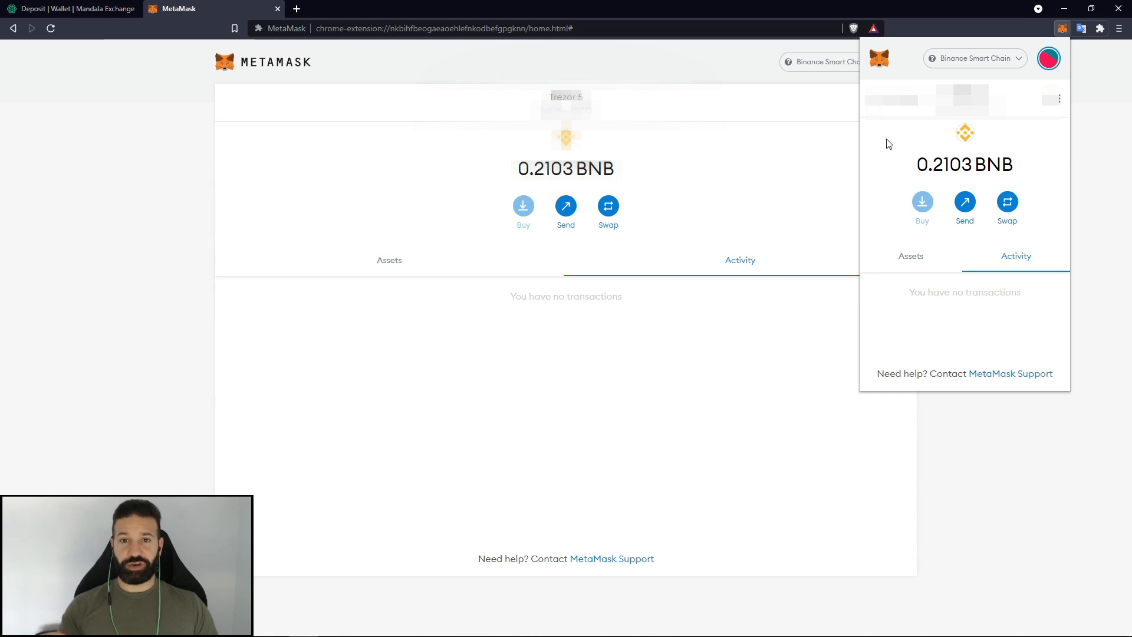
{"action": "mouse_move", "coordinate": [909, 51]}
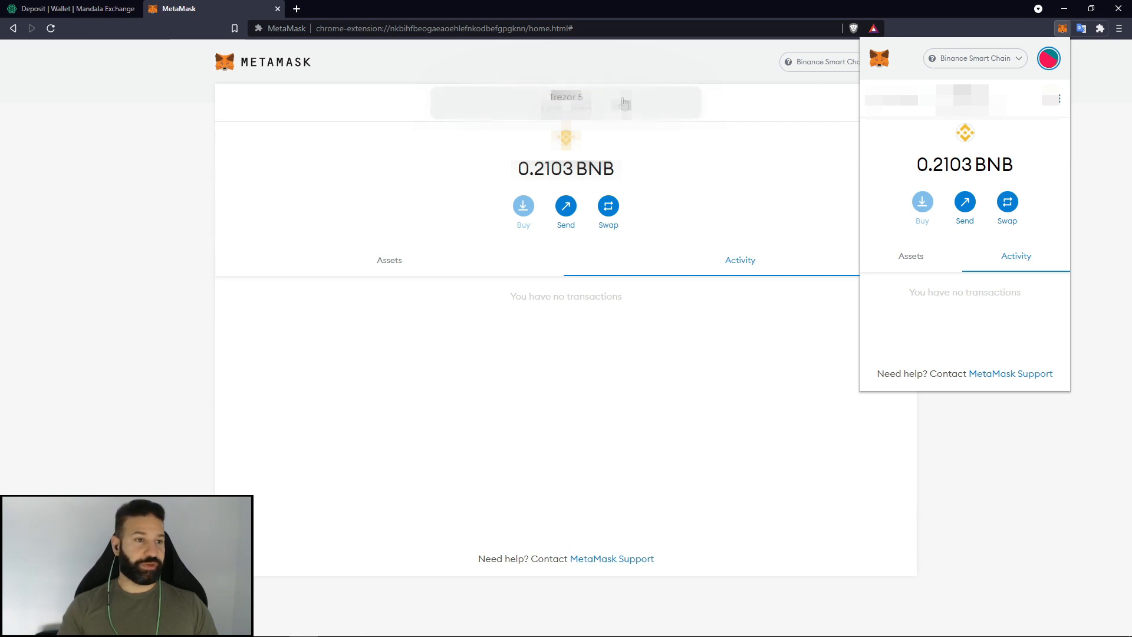
- Copy Mandala Exchange's BEP20 BNB deposit address while flipping between exchange and wallet tabs
{"action": "left_click", "coordinate": [72, 8]}
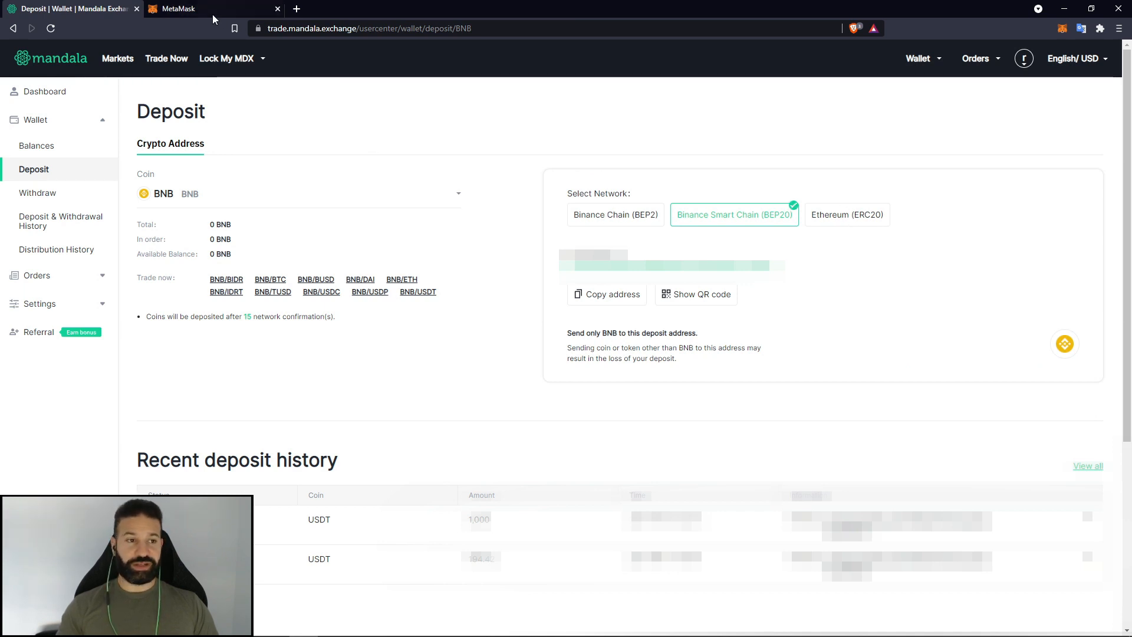
{"action": "left_click", "coordinate": [177, 9]}
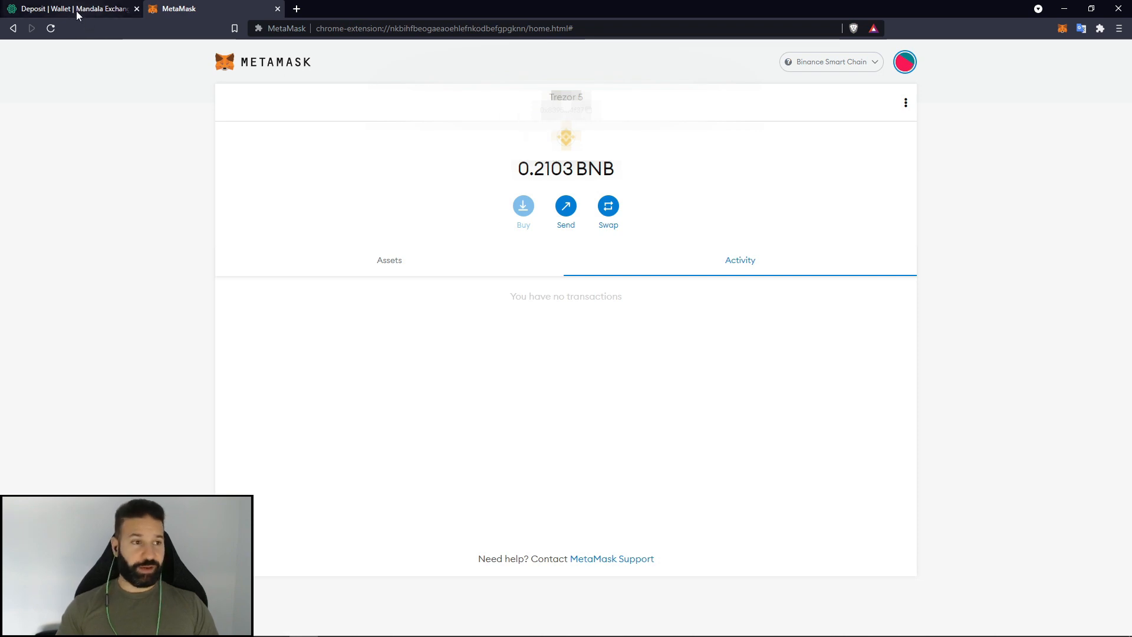
{"action": "left_click", "coordinate": [68, 9]}
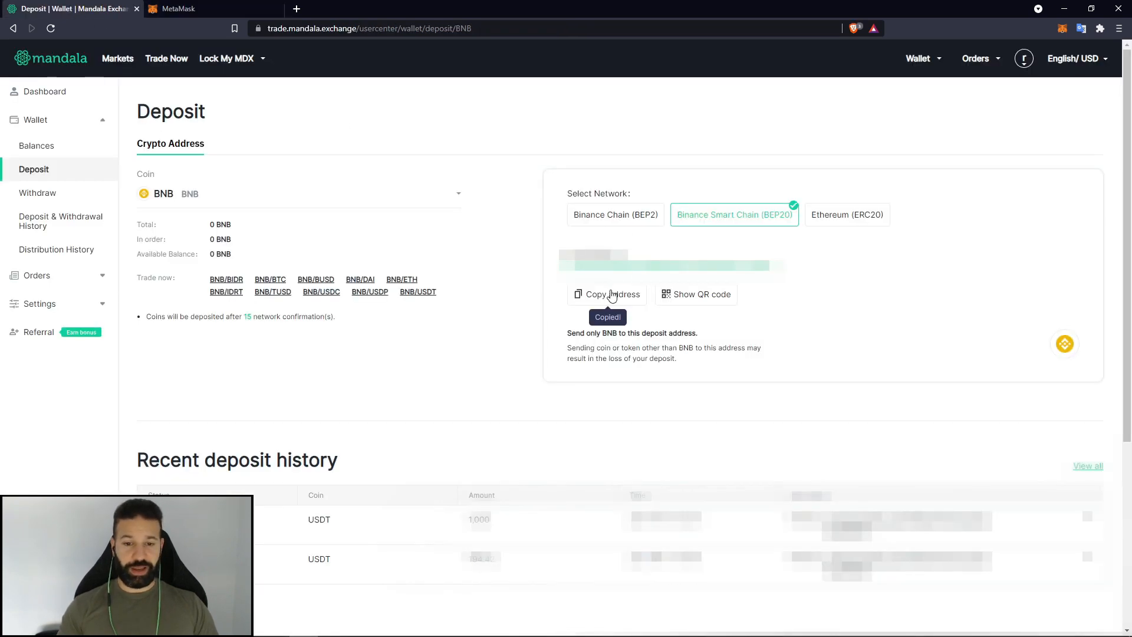
{"action": "left_click", "coordinate": [177, 8]}
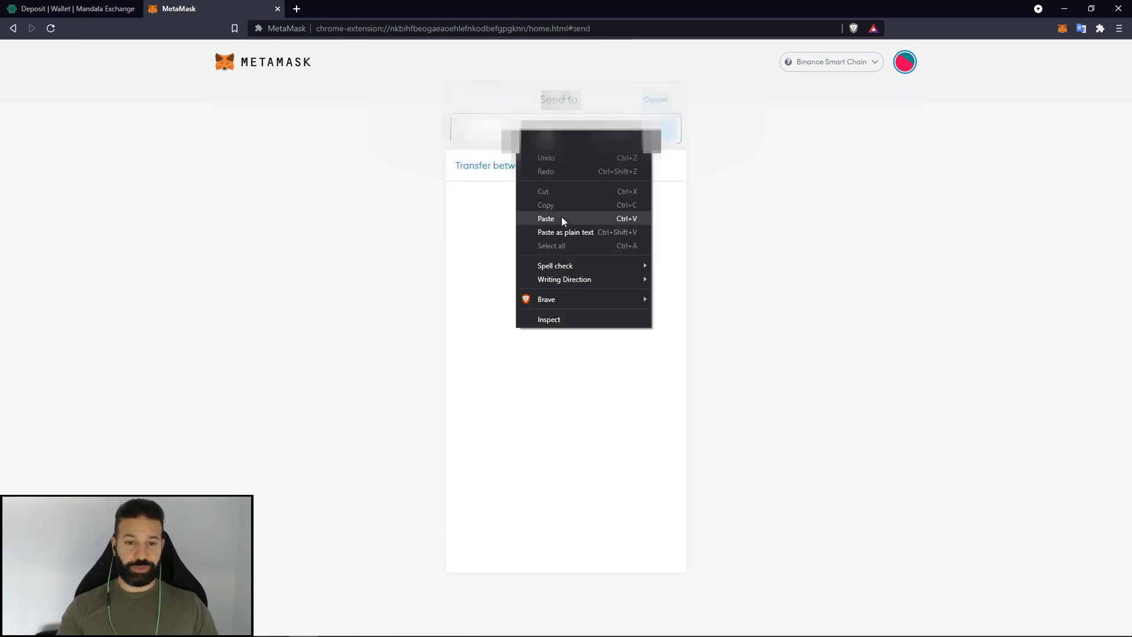
- Paste the exchange deposit address as recipient for a maximum 0.210184 BNB send
{"action": "left_click", "coordinate": [546, 218]}
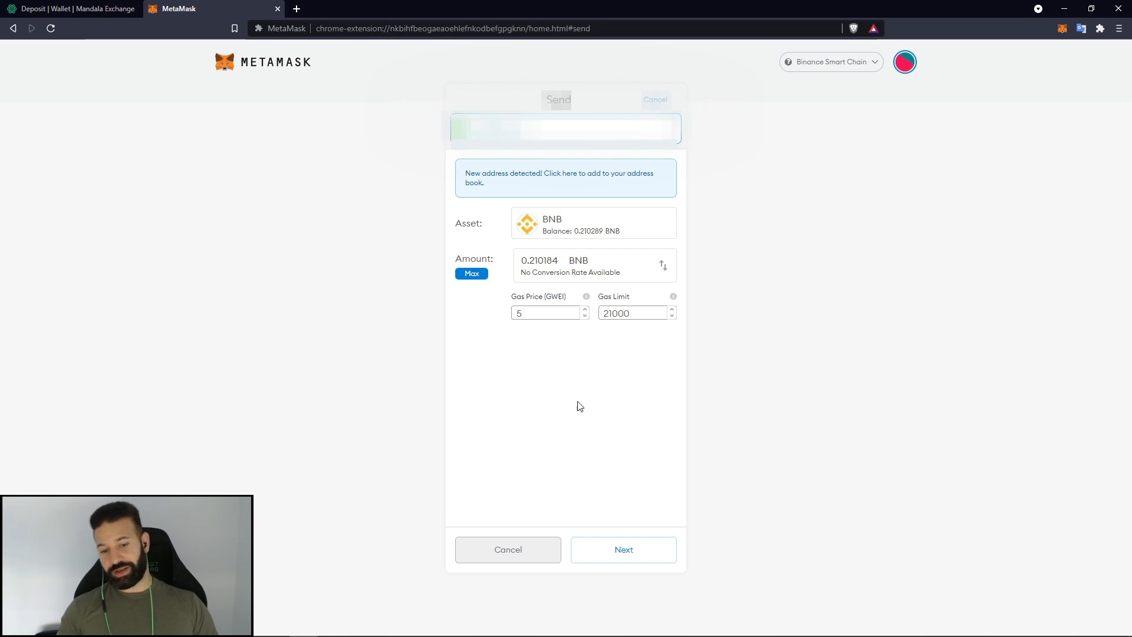
{"action": "mouse_move", "coordinate": [562, 452]}
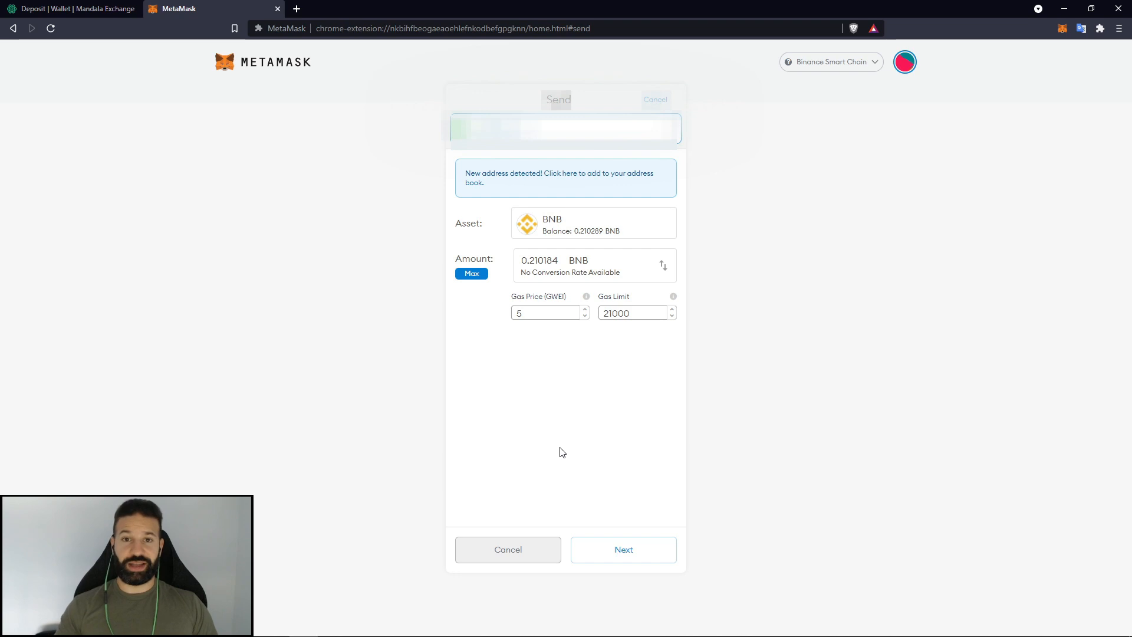
{"action": "mouse_move", "coordinate": [429, 319]}
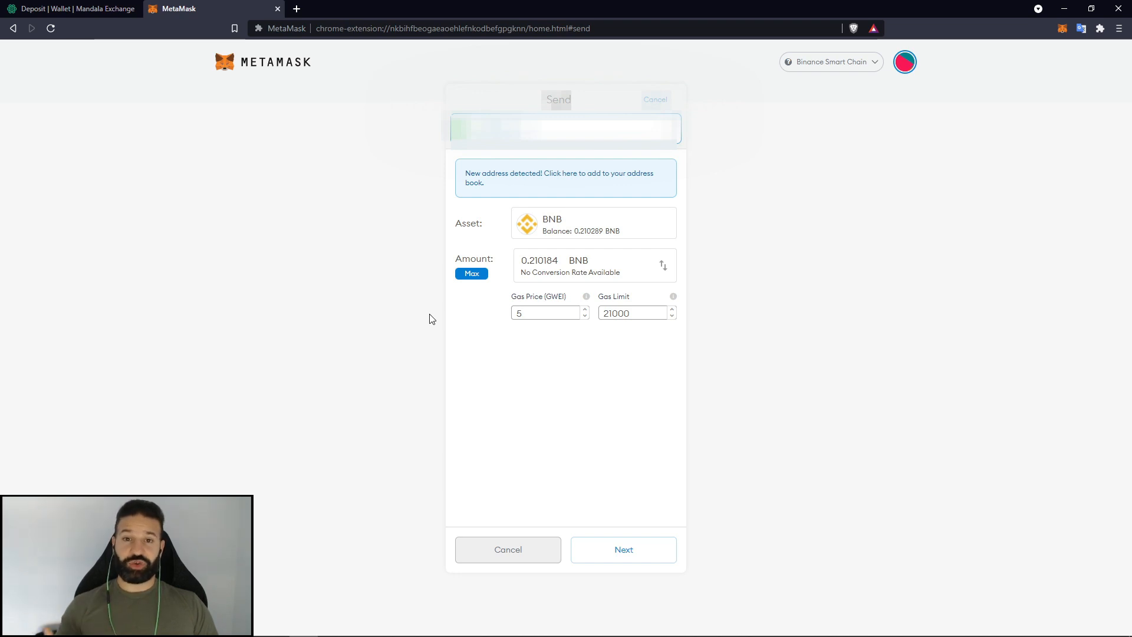